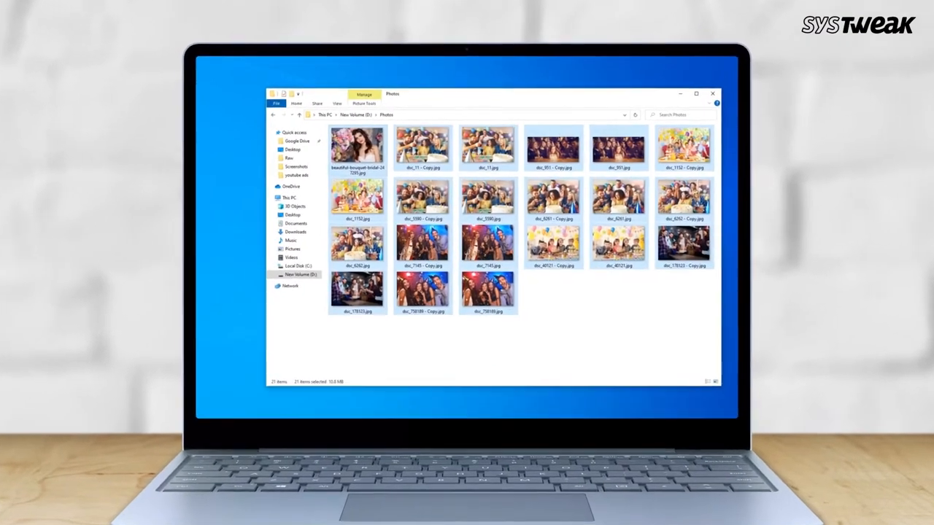
Delete the selected duplicate pictures from the Photos folder
{"action": "key", "text": "Delete"}
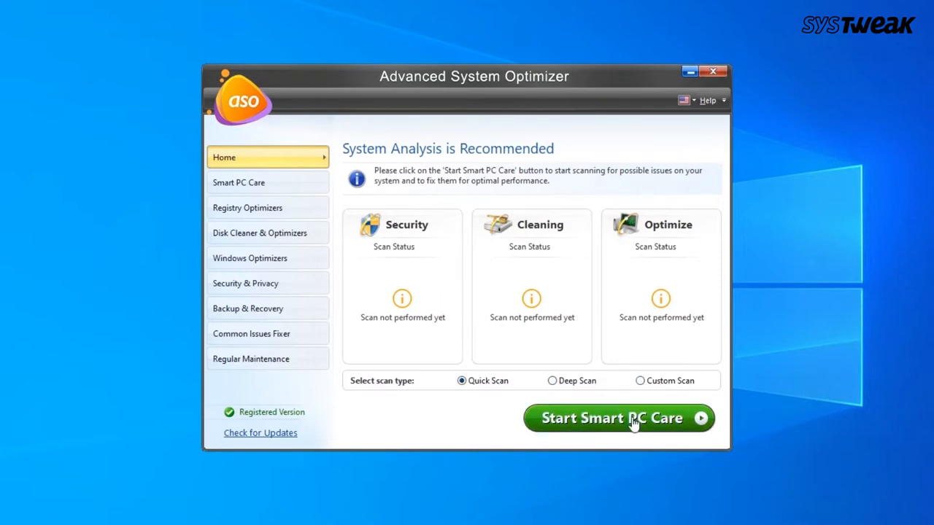
Run a Smart PC Care scan, optimize all found issues and accept the reboot
{"action": "left_click", "coordinate": [617, 418]}
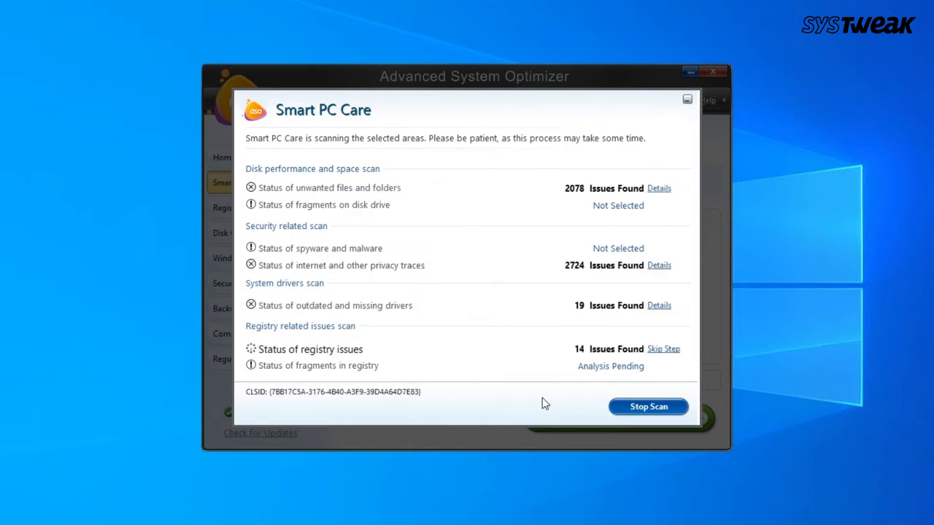
{"action": "left_click", "coordinate": [648, 407]}
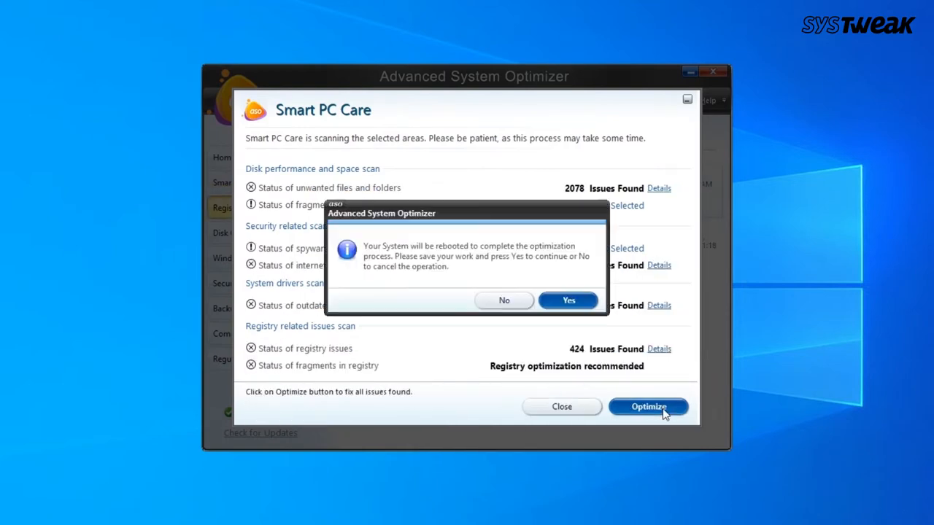
{"action": "left_click", "coordinate": [568, 300]}
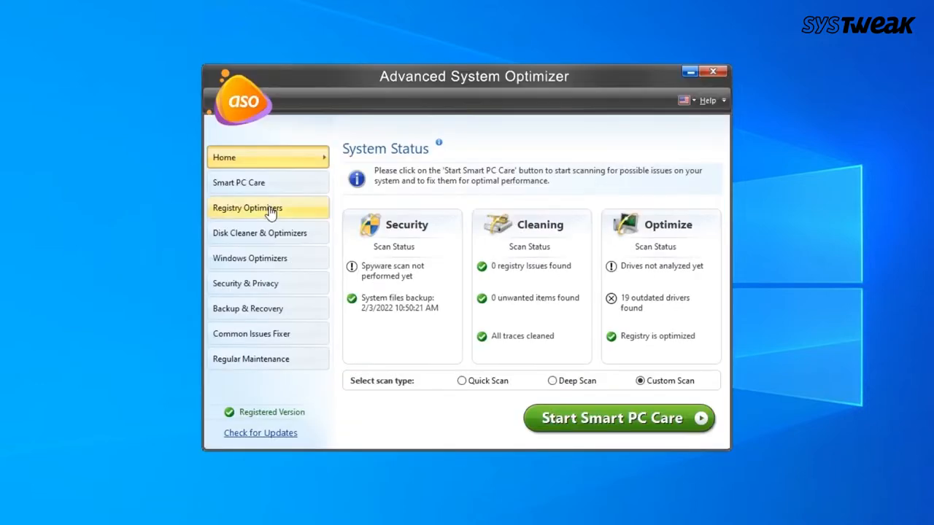
Scan with Registry Cleaner, fix all 315 registry issues and finish the summary
{"action": "left_click", "coordinate": [248, 208]}
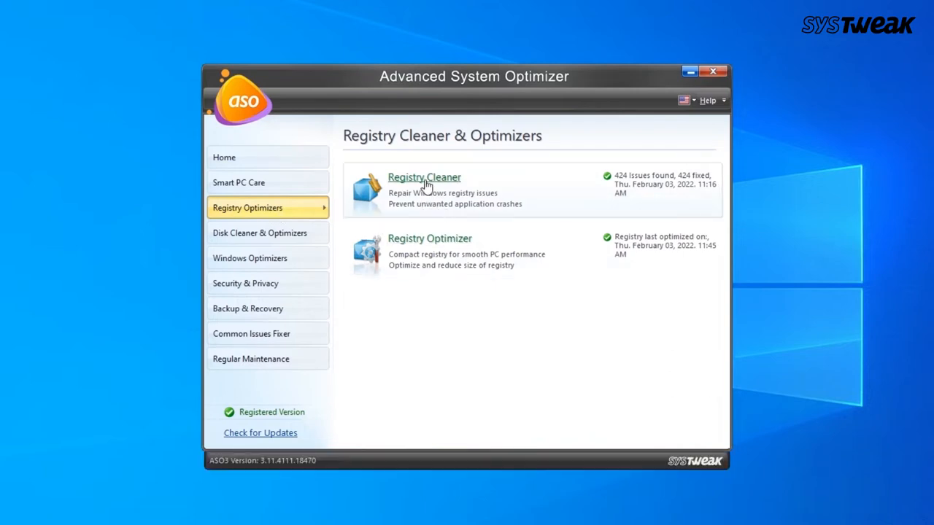
{"action": "left_click", "coordinate": [424, 177]}
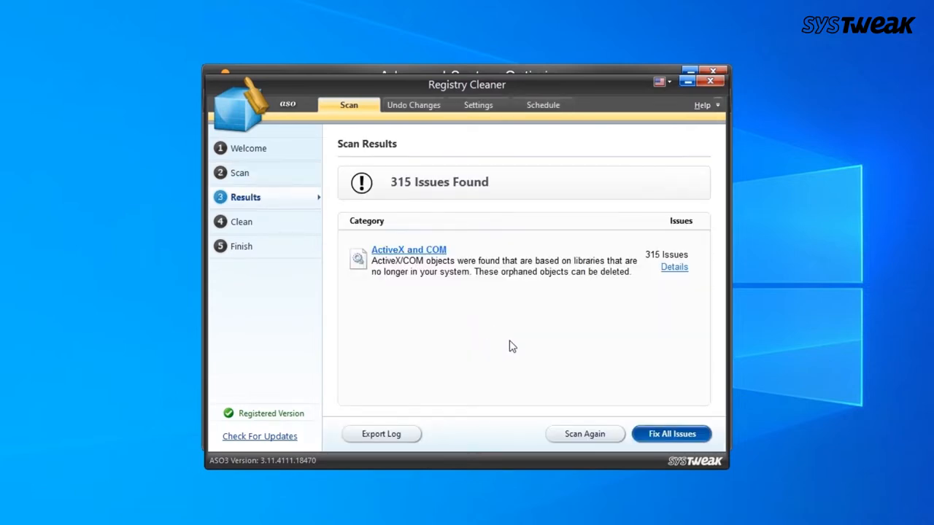
{"action": "left_click", "coordinate": [671, 434]}
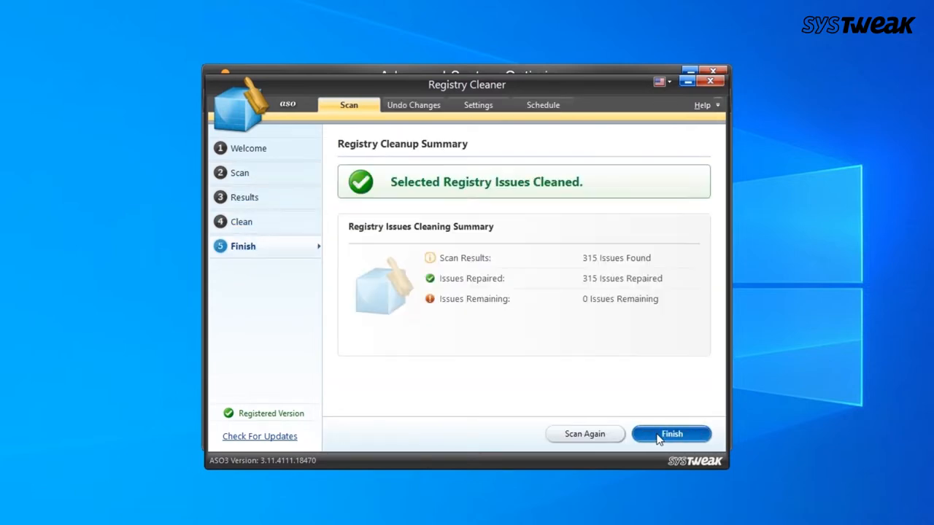
{"action": "left_click", "coordinate": [671, 433]}
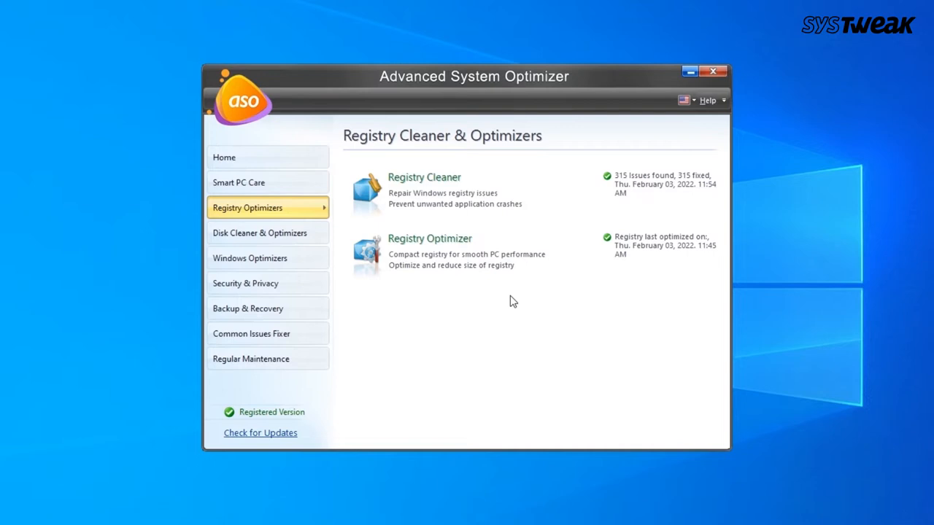
{"action": "mouse_move", "coordinate": [283, 238]}
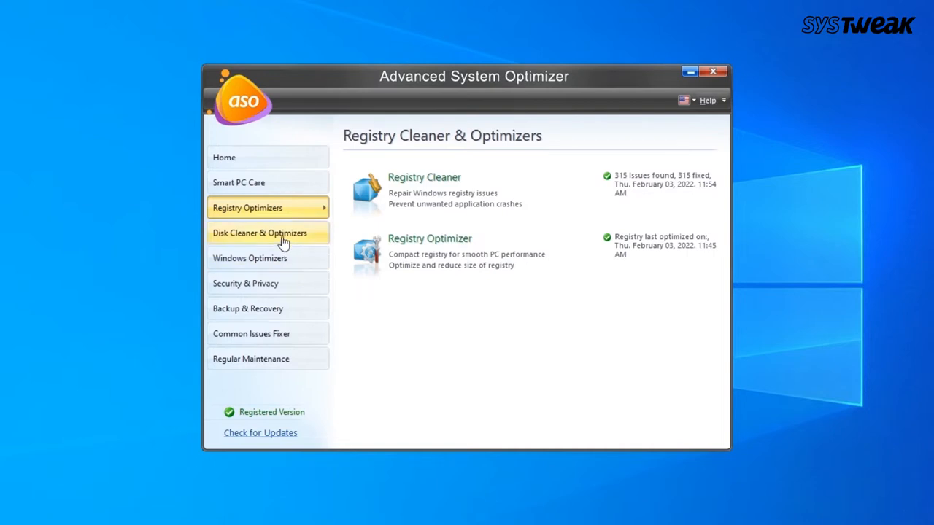
Clean 60 unwanted items with System Cleaner and analyse fragmentation at 21.58%
{"action": "left_click", "coordinate": [260, 233]}
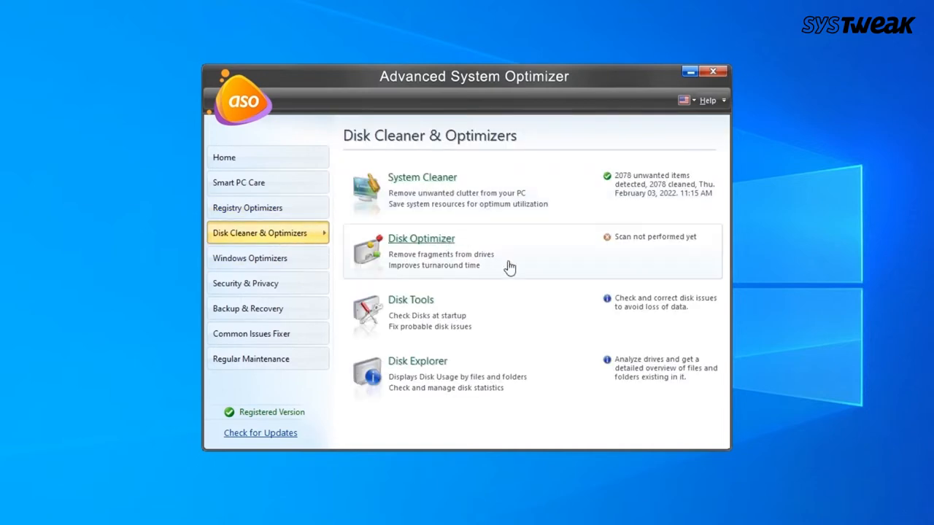
{"action": "mouse_move", "coordinate": [427, 186]}
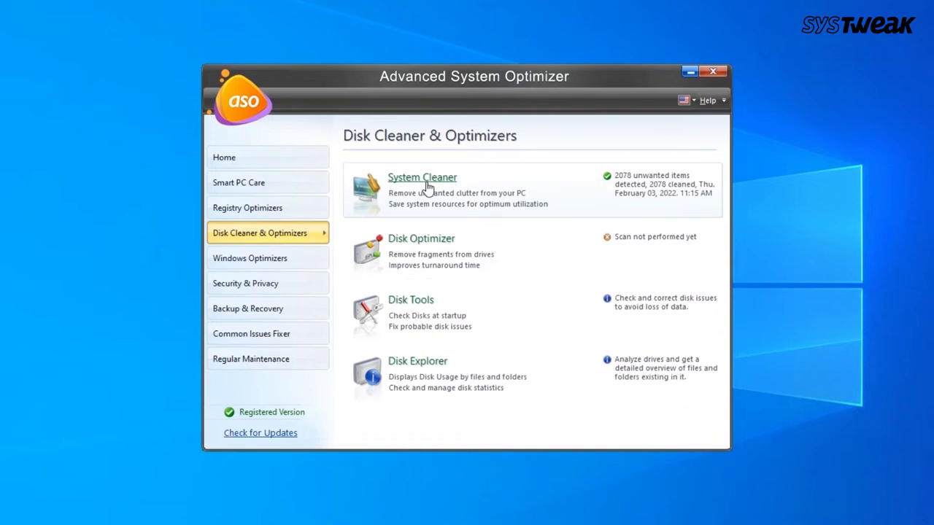
{"action": "left_click", "coordinate": [421, 177]}
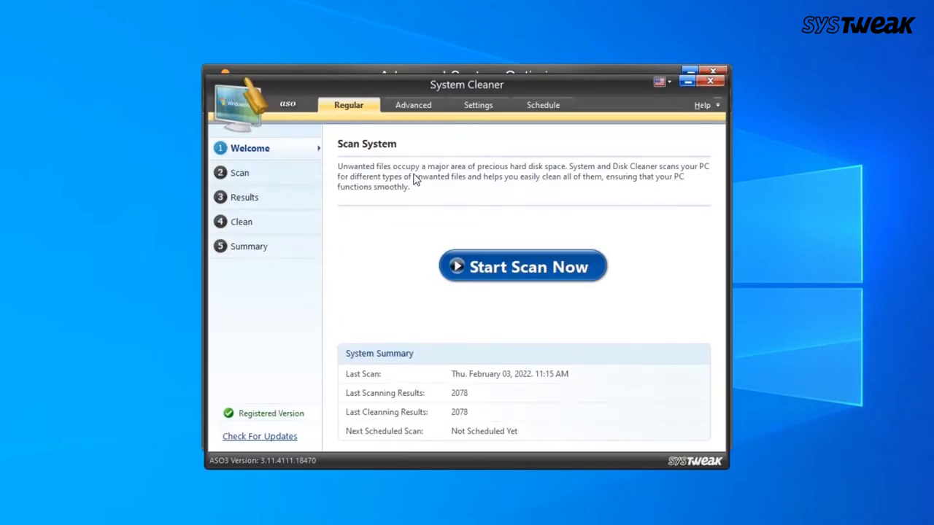
{"action": "left_click", "coordinate": [523, 266]}
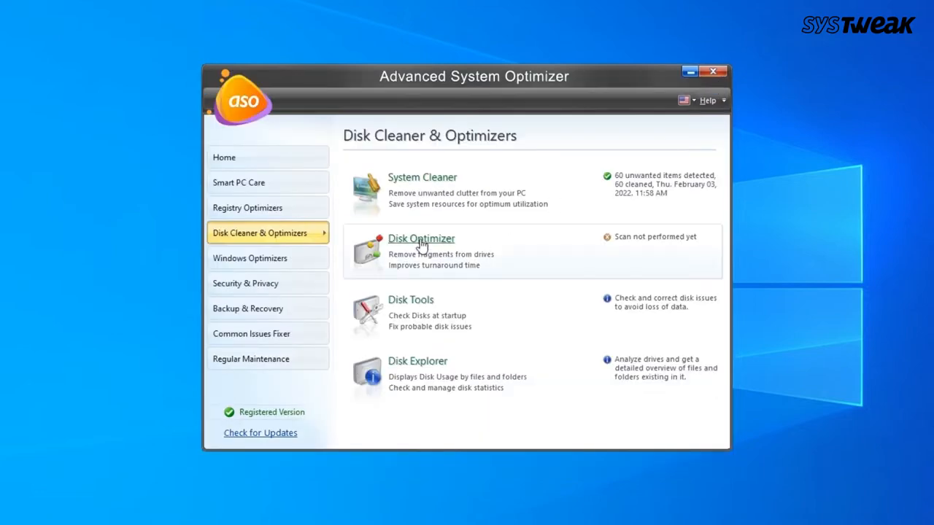
{"action": "left_click", "coordinate": [421, 239]}
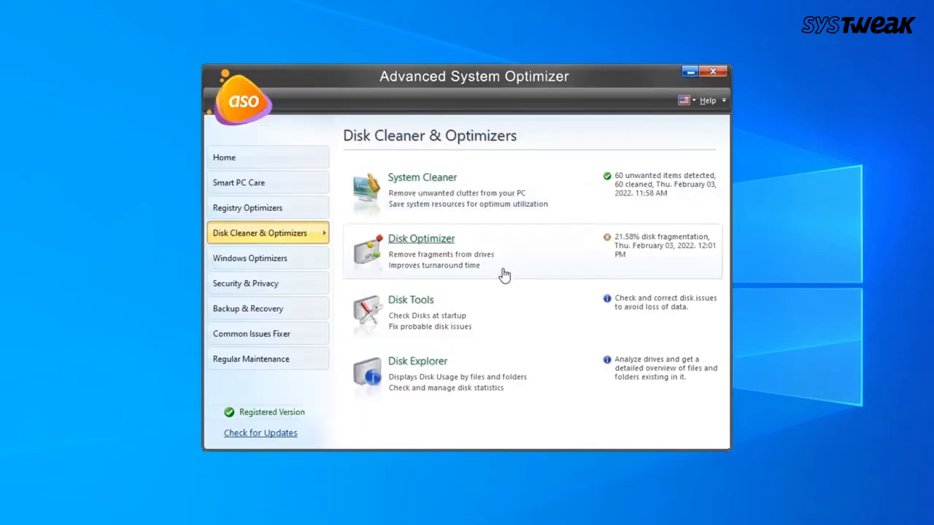
Check Disk Tools, then scan both drives' usage in Disk Explorer
{"action": "left_click", "coordinate": [411, 300]}
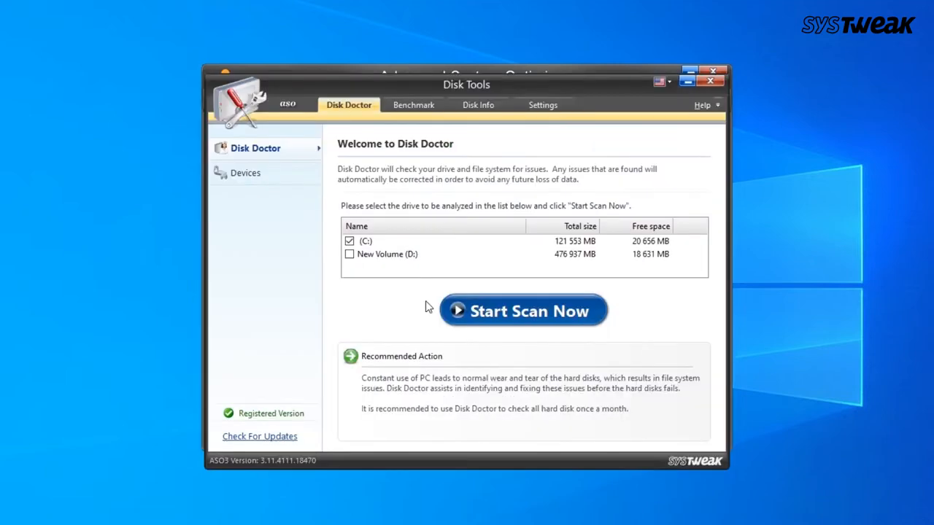
{"action": "left_click", "coordinate": [523, 310]}
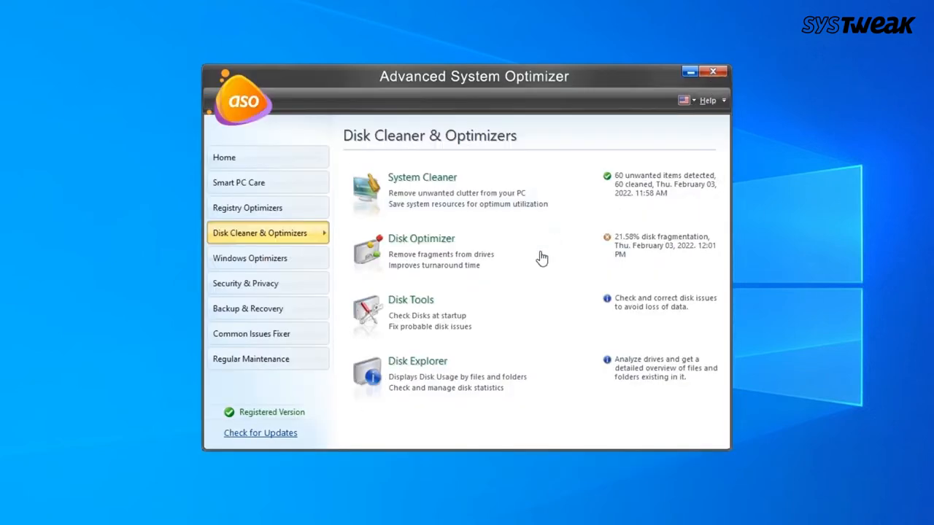
{"action": "left_click", "coordinate": [417, 361]}
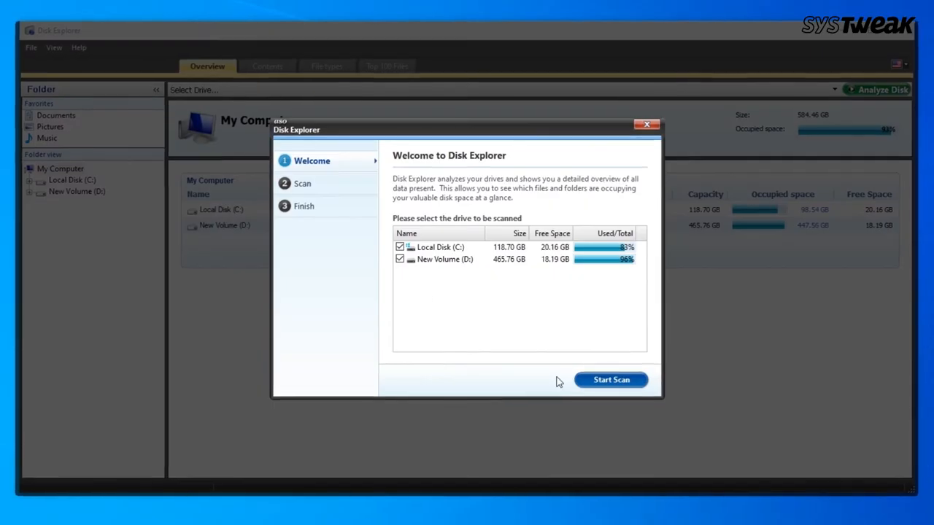
{"action": "left_click", "coordinate": [610, 380]}
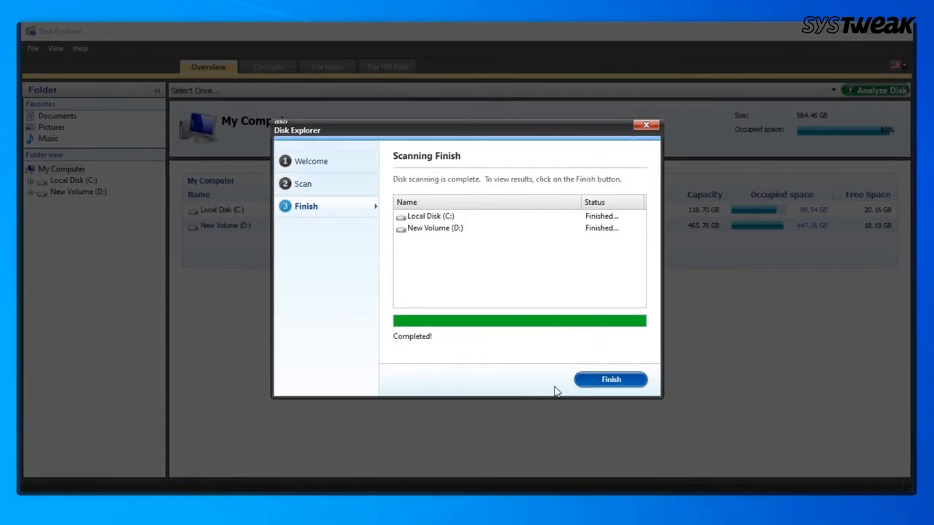
{"action": "left_click", "coordinate": [611, 379]}
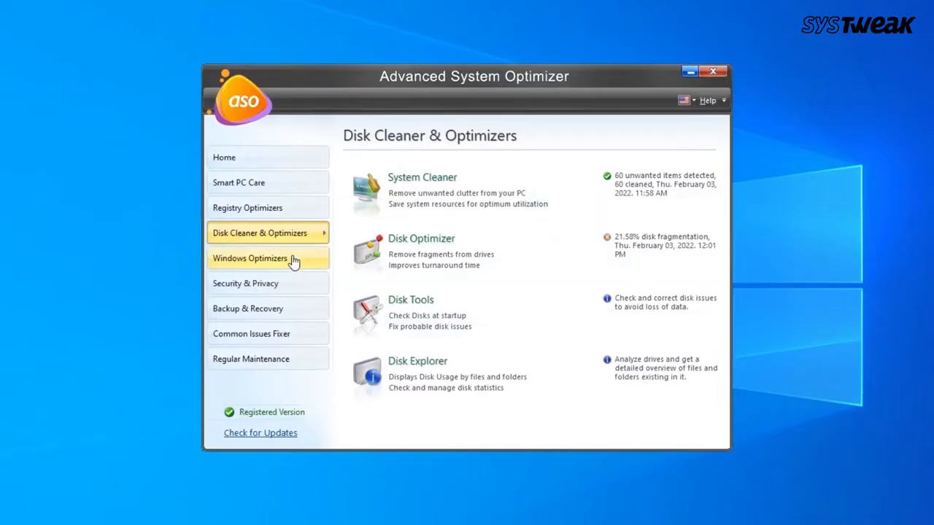
Preview Game Optimizer and free unused memory under Windows Optimizers
{"action": "left_click", "coordinate": [267, 257]}
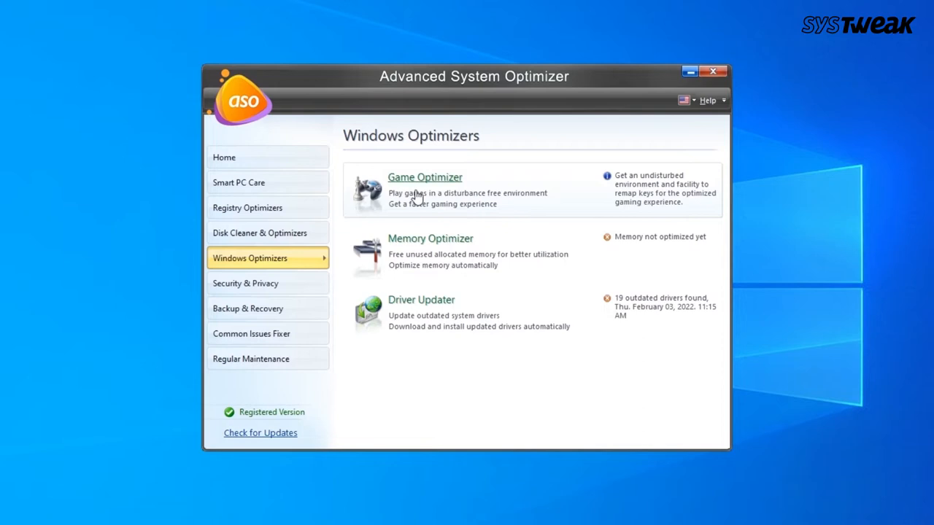
{"action": "mouse_move", "coordinate": [422, 188]}
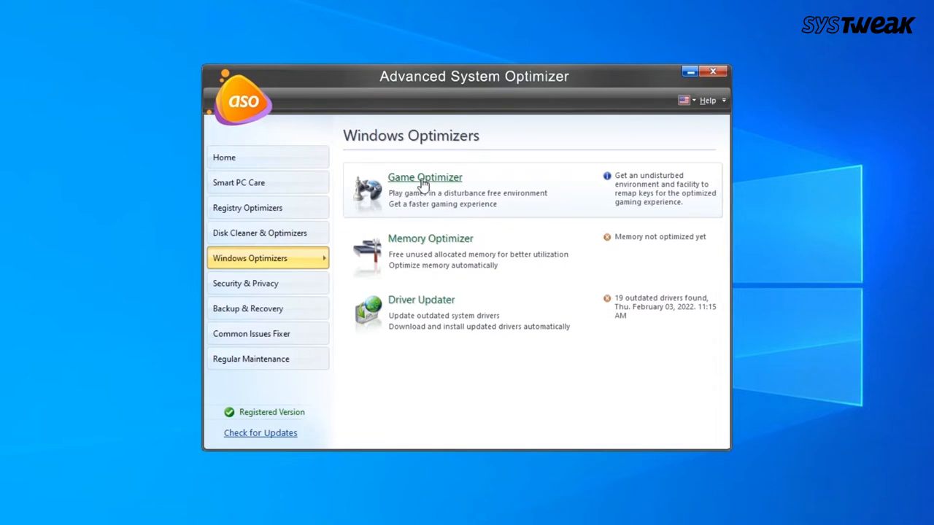
{"action": "left_click", "coordinate": [425, 178]}
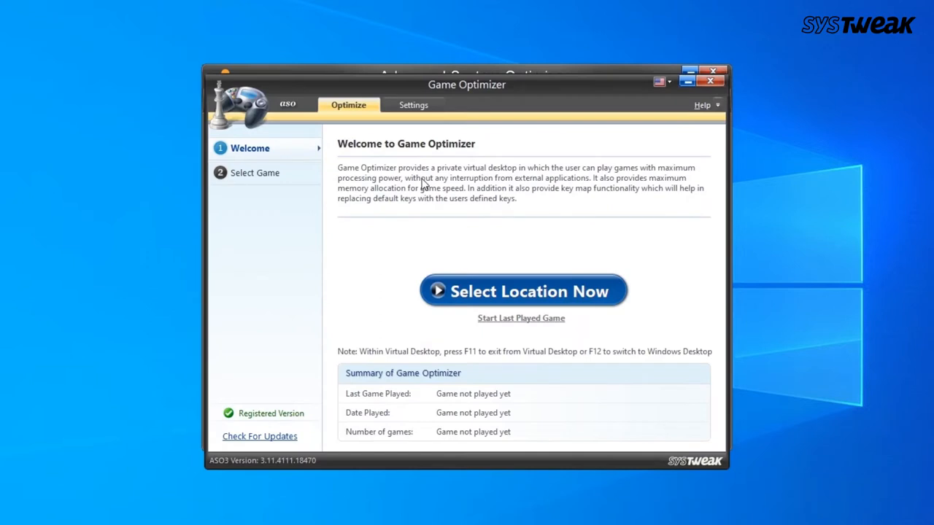
{"action": "left_click", "coordinate": [522, 290]}
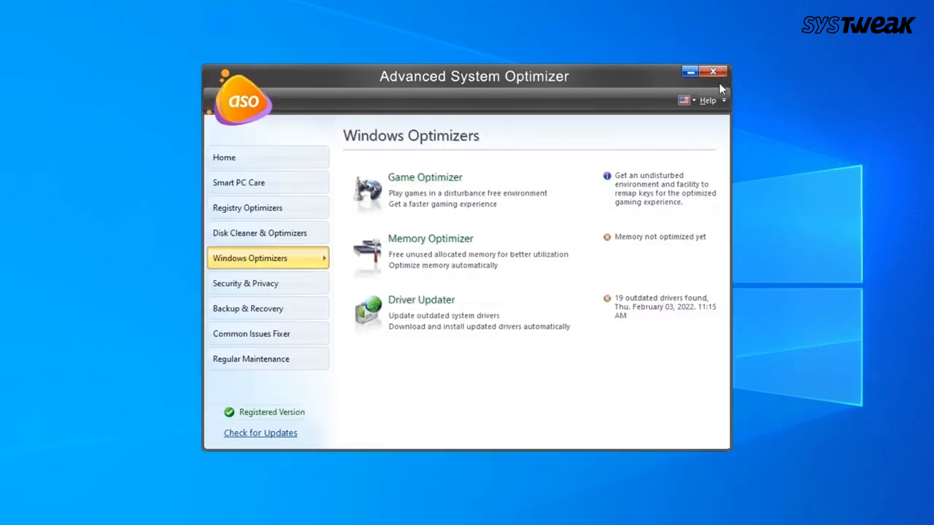
{"action": "left_click", "coordinate": [430, 239]}
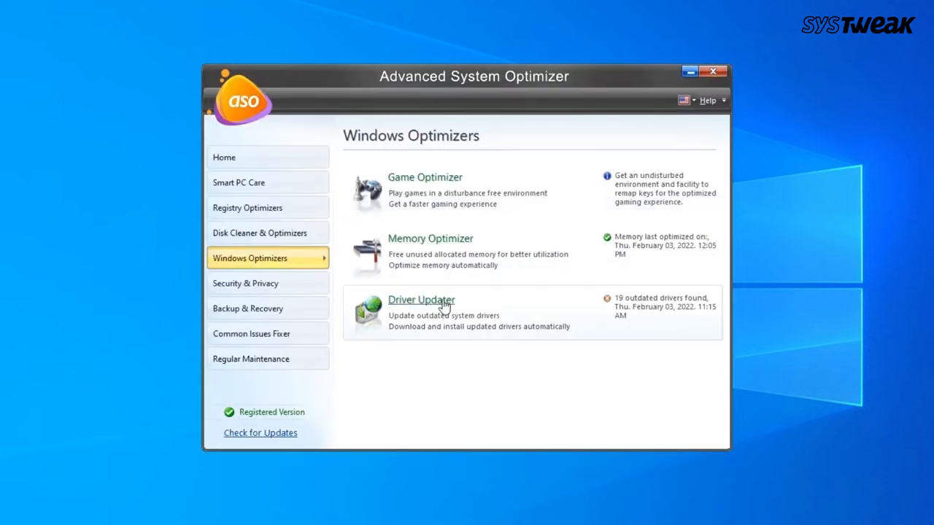
Scan for 19 outdated drivers, download updates and confirm installation
{"action": "left_click", "coordinate": [421, 300]}
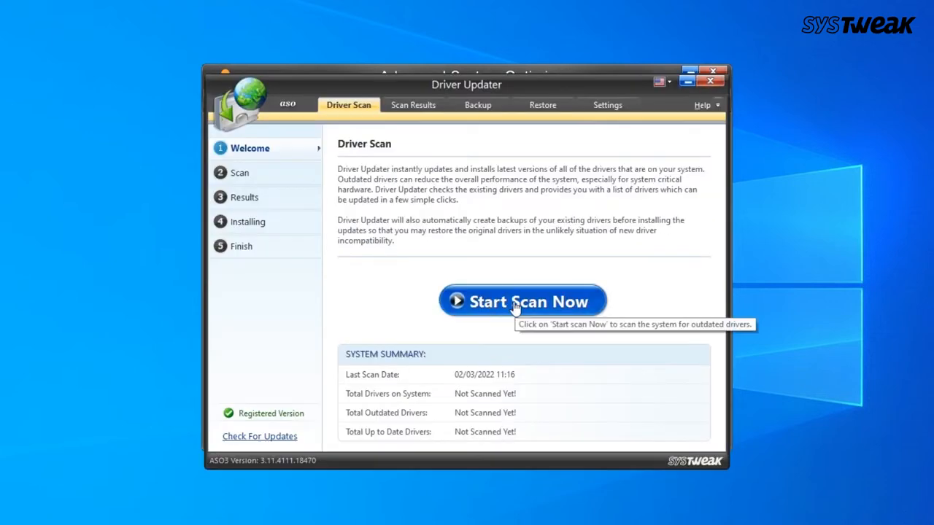
{"action": "left_click", "coordinate": [523, 301]}
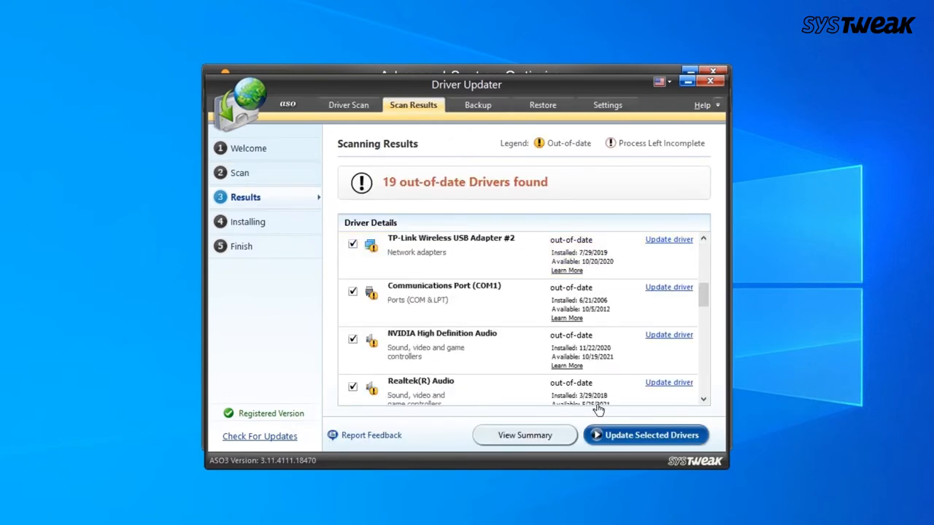
{"action": "left_click", "coordinate": [645, 435]}
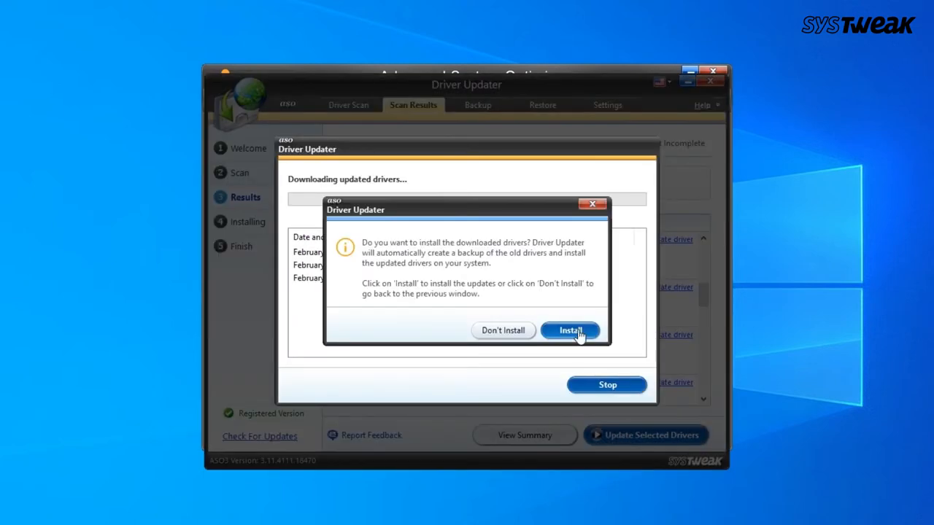
{"action": "left_click", "coordinate": [570, 330]}
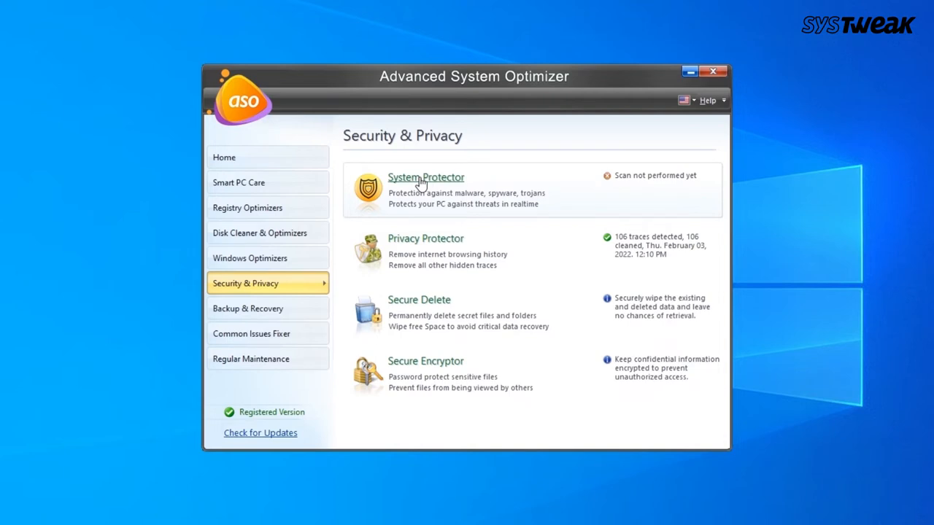
Check System Protector, then scan and clean 4 privacy traces with Privacy Protector
{"action": "left_click", "coordinate": [425, 178]}
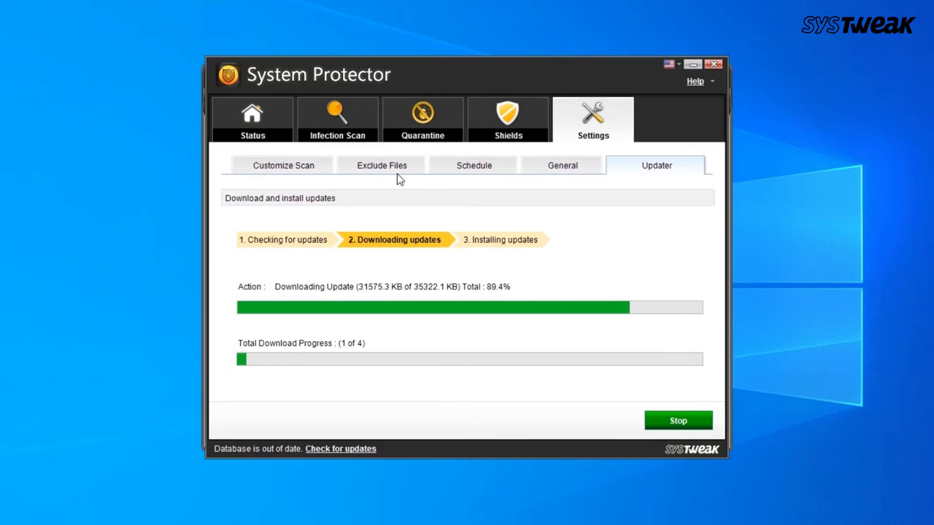
{"action": "left_click", "coordinate": [336, 119]}
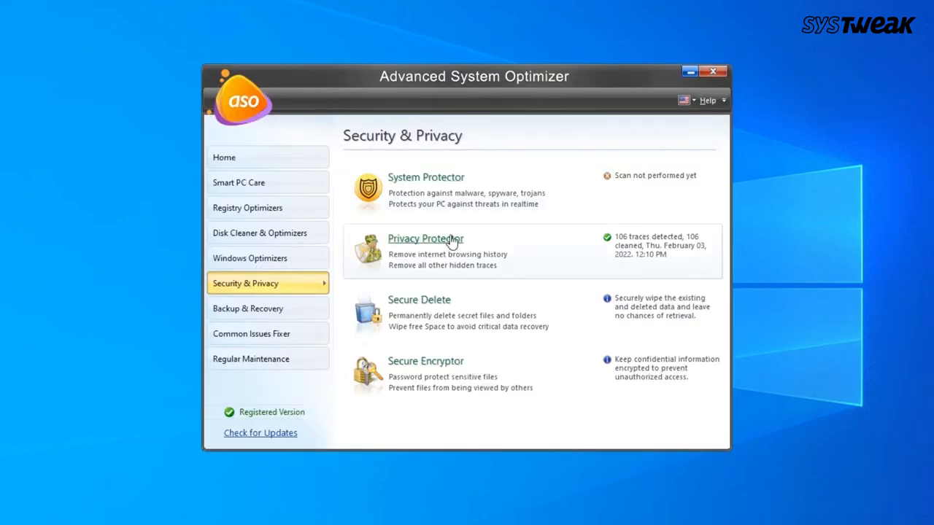
{"action": "left_click", "coordinate": [425, 239]}
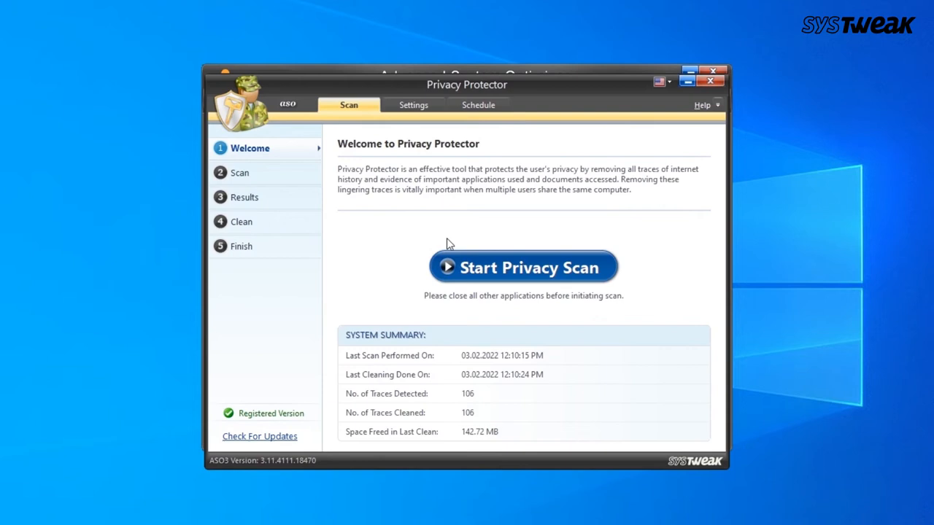
{"action": "left_click", "coordinate": [523, 267]}
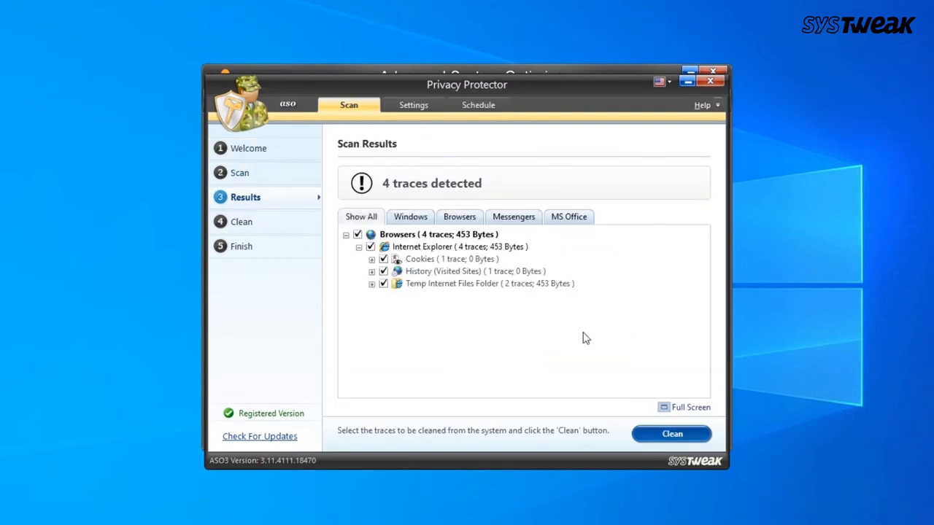
{"action": "left_click", "coordinate": [671, 433]}
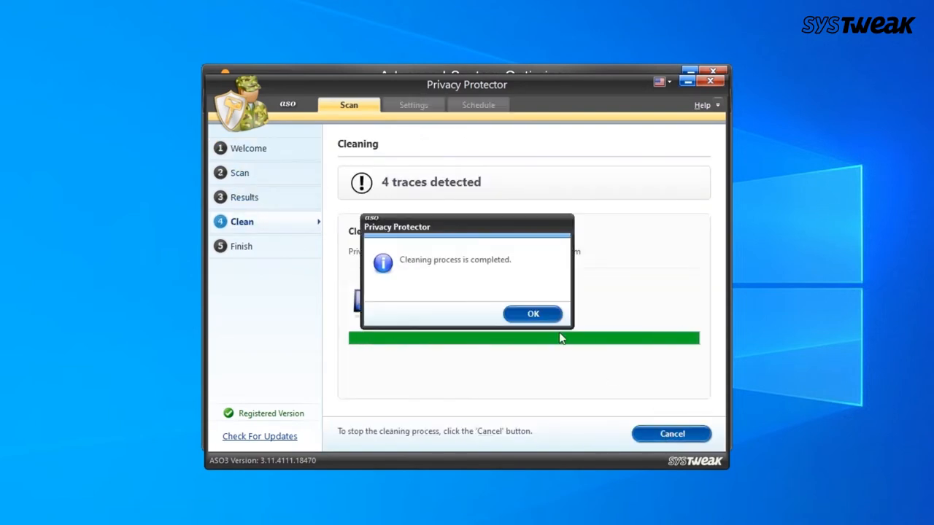
{"action": "left_click", "coordinate": [533, 314]}
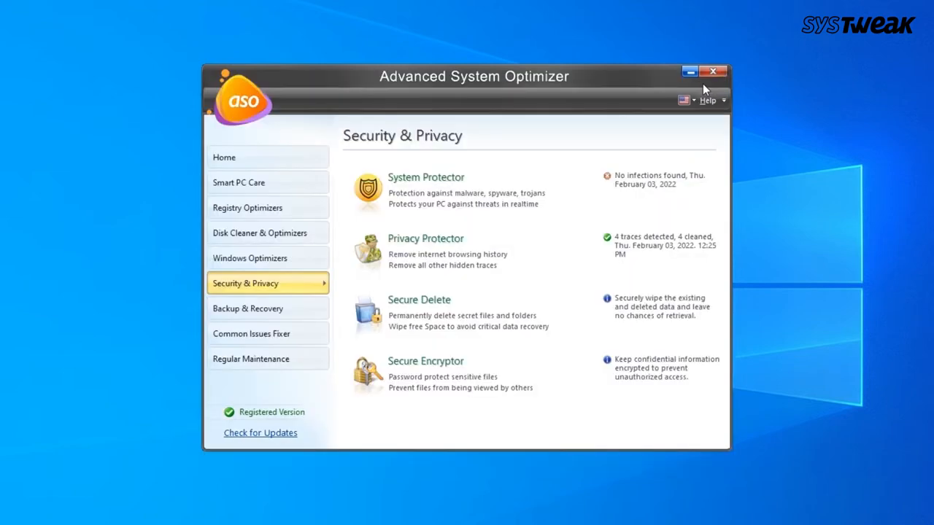
{"action": "mouse_move", "coordinate": [440, 305]}
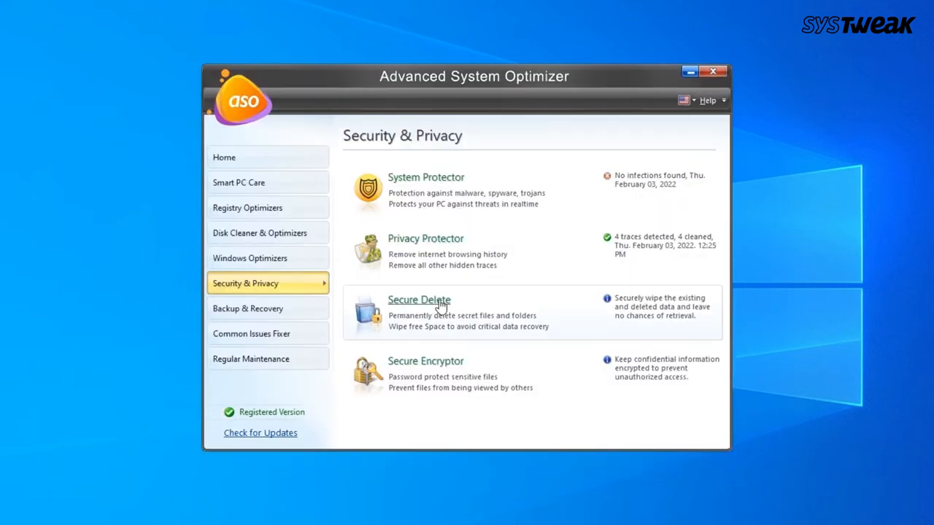
Add '28 june-Independence day.mp4' to the Secure Delete wipe list
{"action": "left_click", "coordinate": [419, 300]}
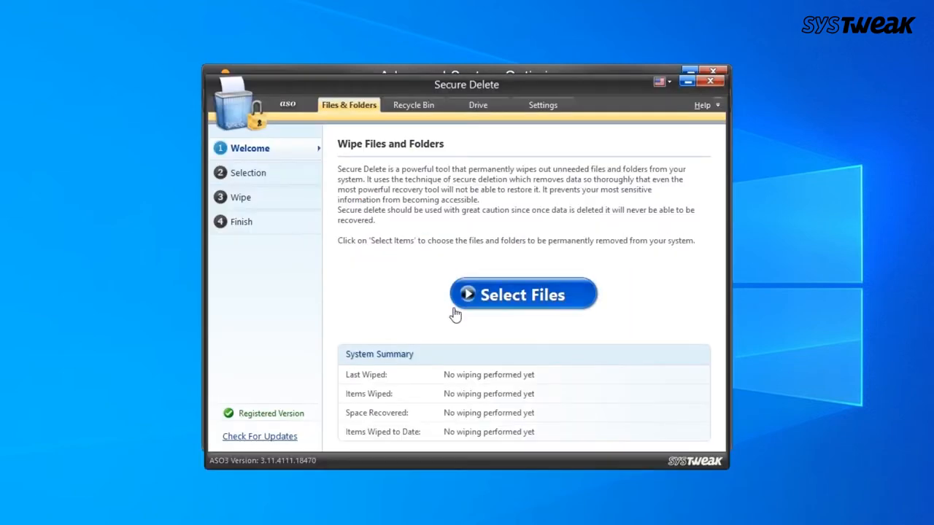
{"action": "left_click", "coordinate": [522, 295]}
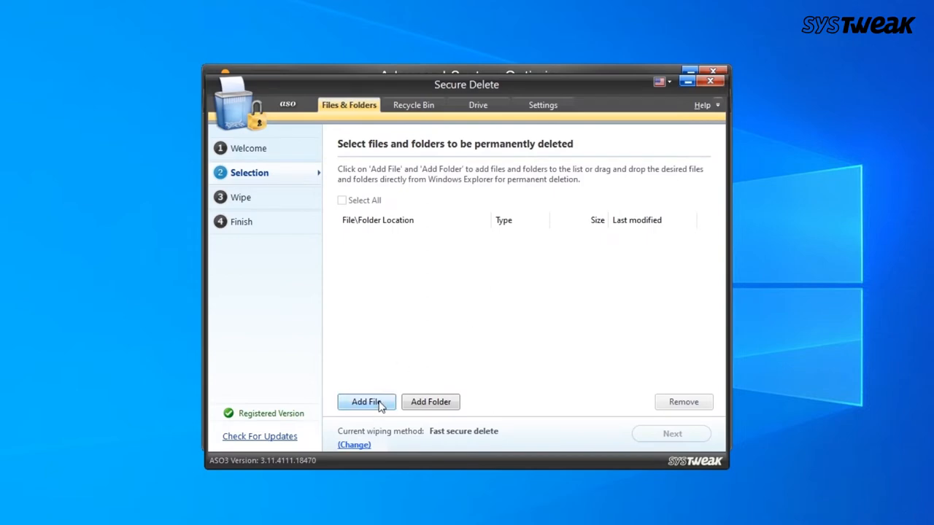
{"action": "left_click", "coordinate": [365, 402]}
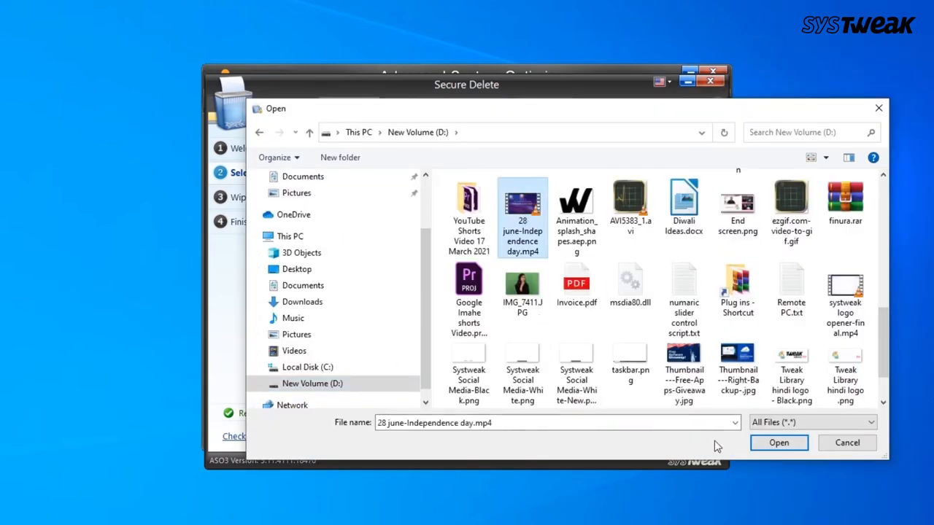
{"action": "left_click", "coordinate": [779, 443]}
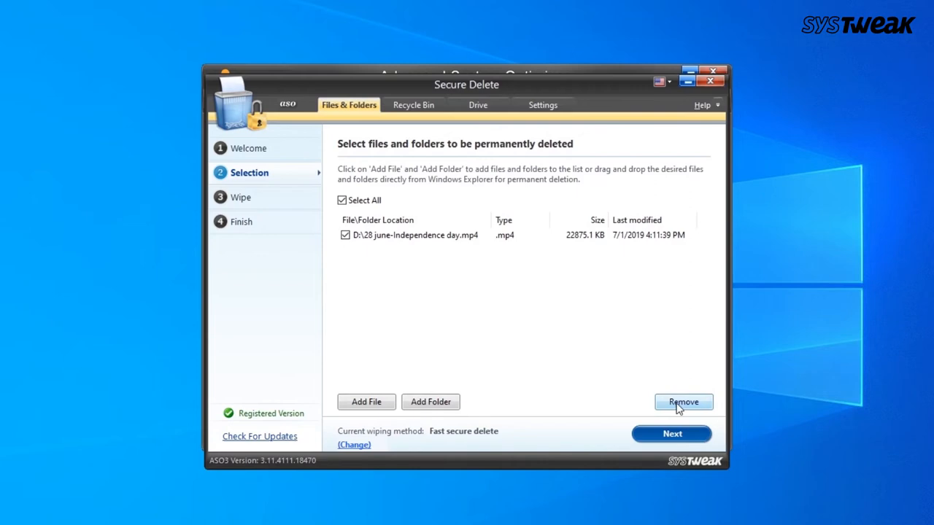
{"action": "left_click", "coordinate": [710, 81]}
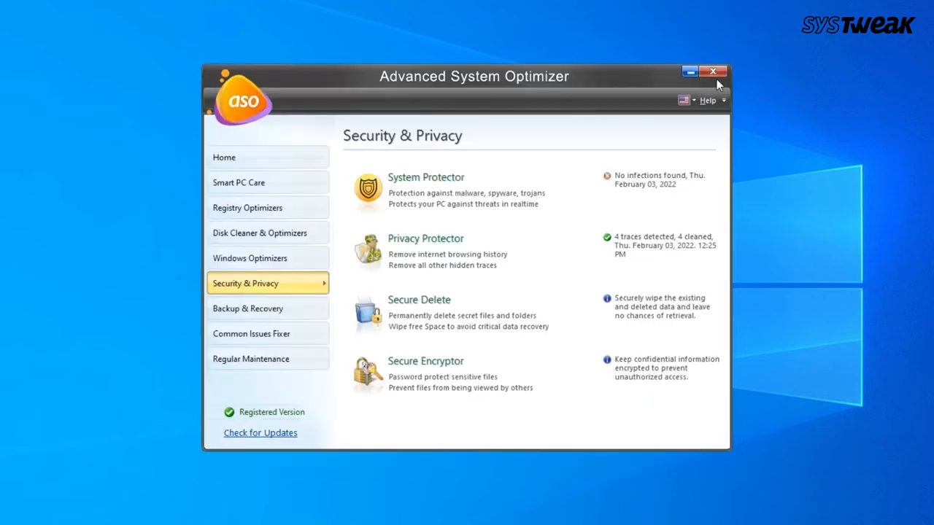
{"action": "mouse_move", "coordinate": [400, 366]}
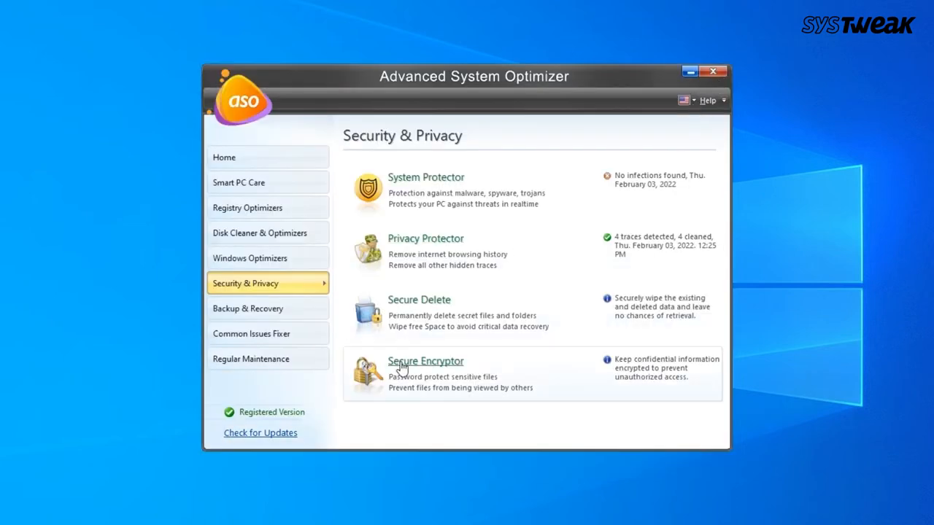
Browse for a folder to encrypt in Secure Encryptor
{"action": "left_click", "coordinate": [426, 361]}
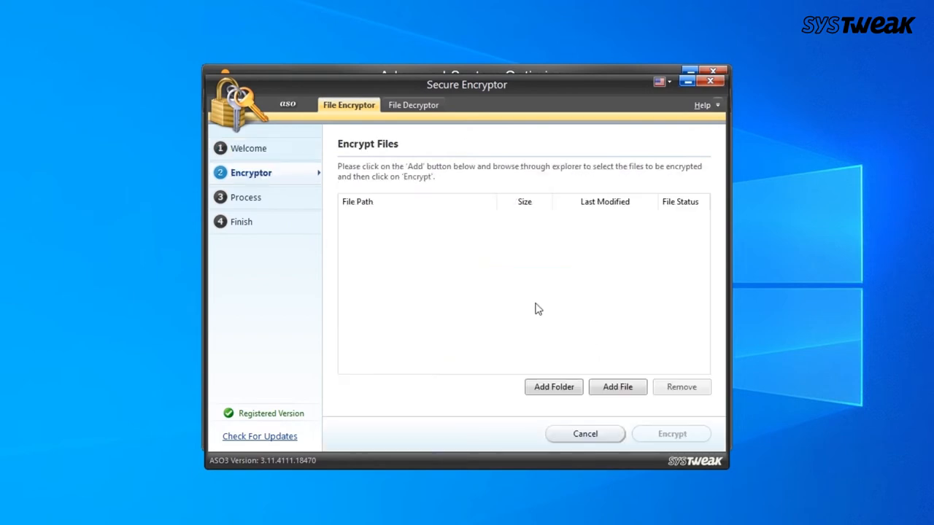
{"action": "left_click", "coordinate": [553, 387]}
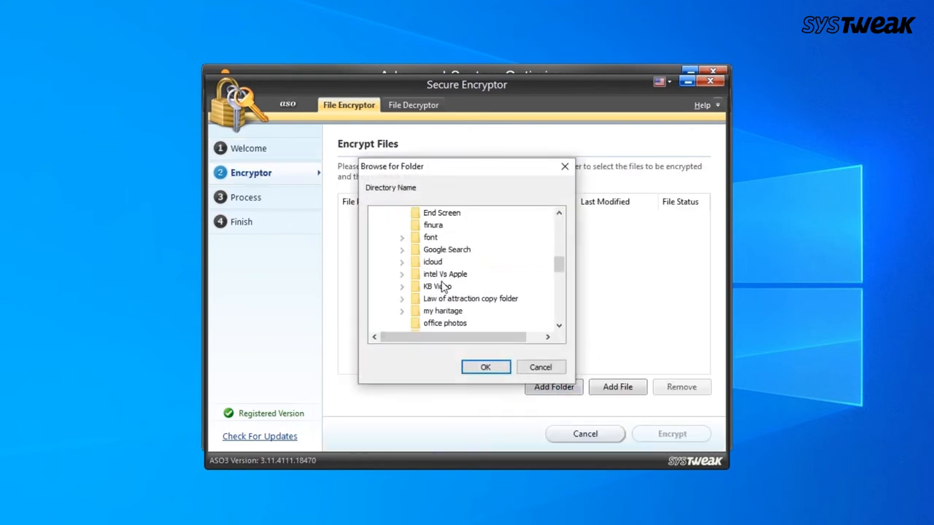
{"action": "left_click", "coordinate": [485, 367]}
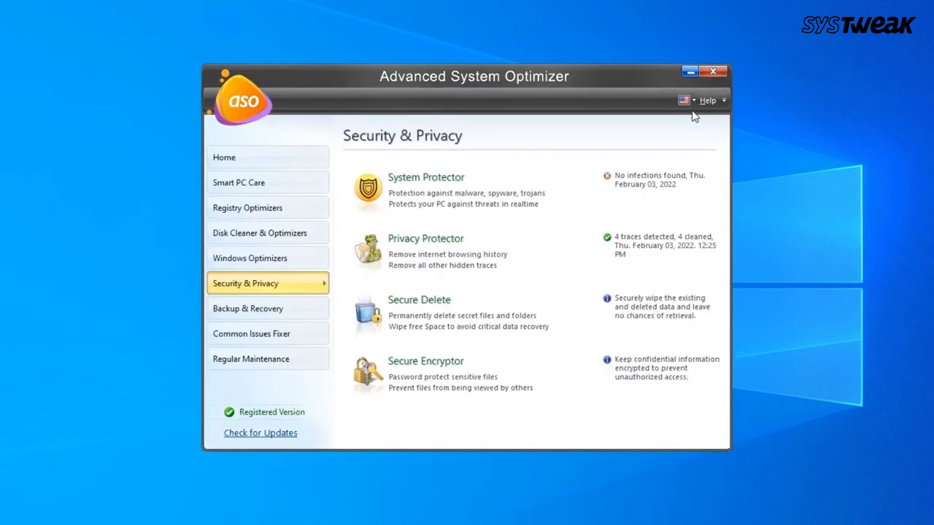
{"action": "left_click", "coordinate": [267, 308]}
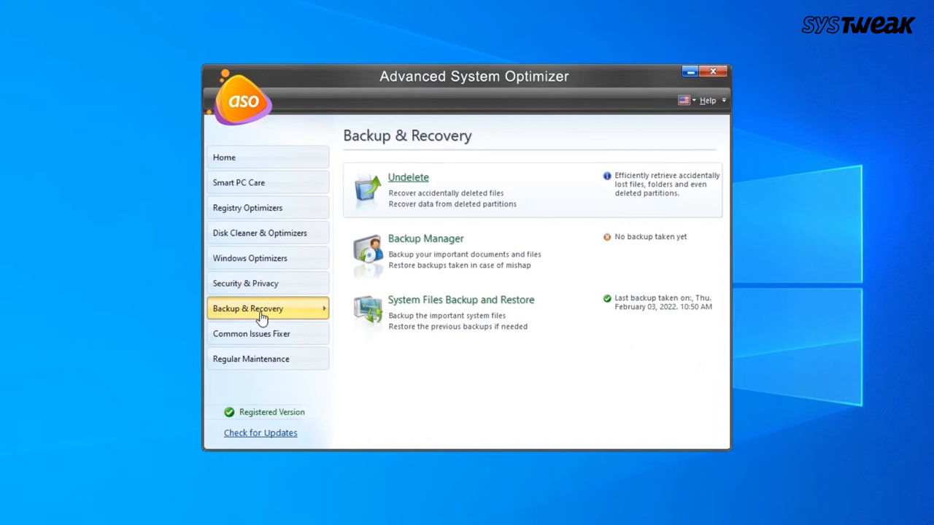
{"action": "mouse_move", "coordinate": [378, 260]}
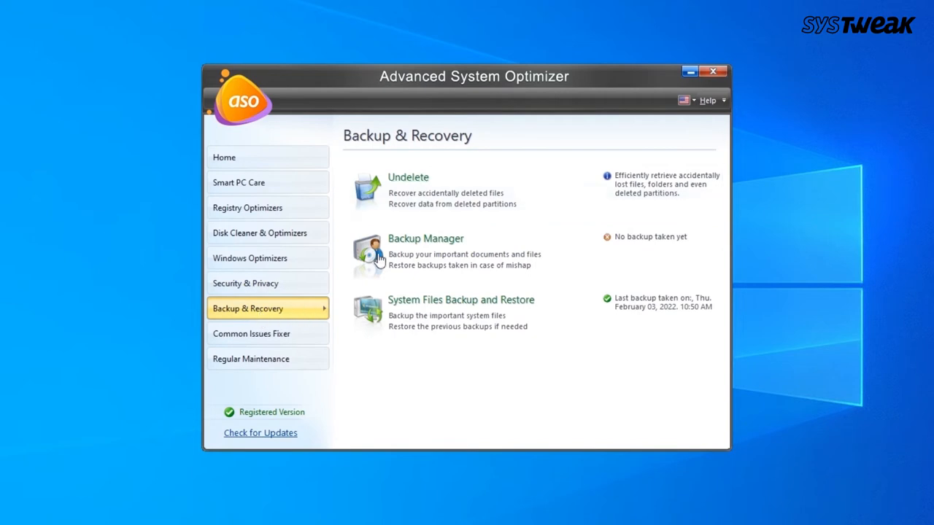
Start a deleted-file recovery scan of the C drive
{"action": "left_click", "coordinate": [408, 177]}
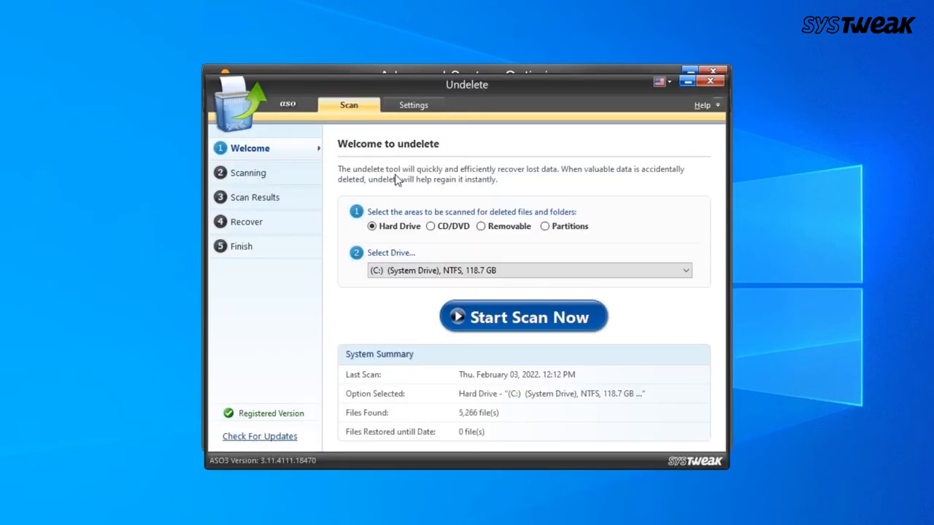
{"action": "left_click", "coordinate": [523, 317]}
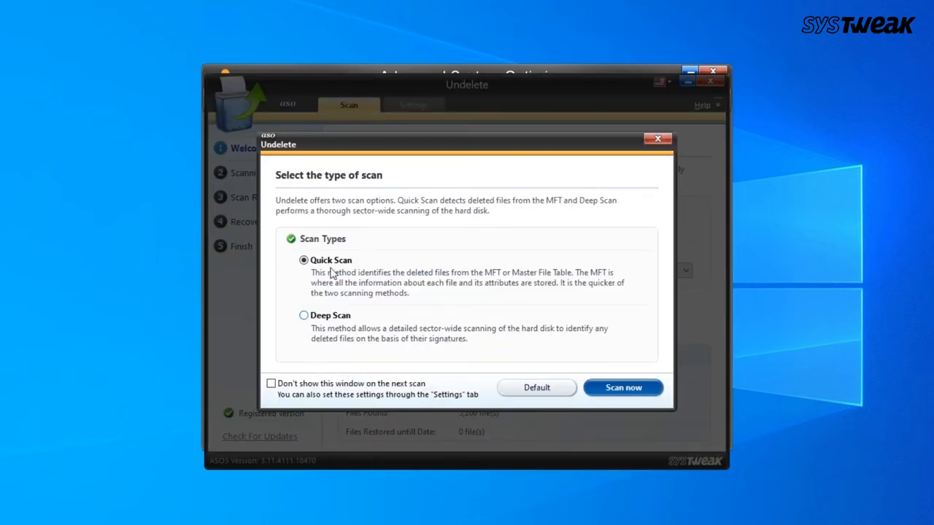
{"action": "left_click", "coordinate": [622, 388]}
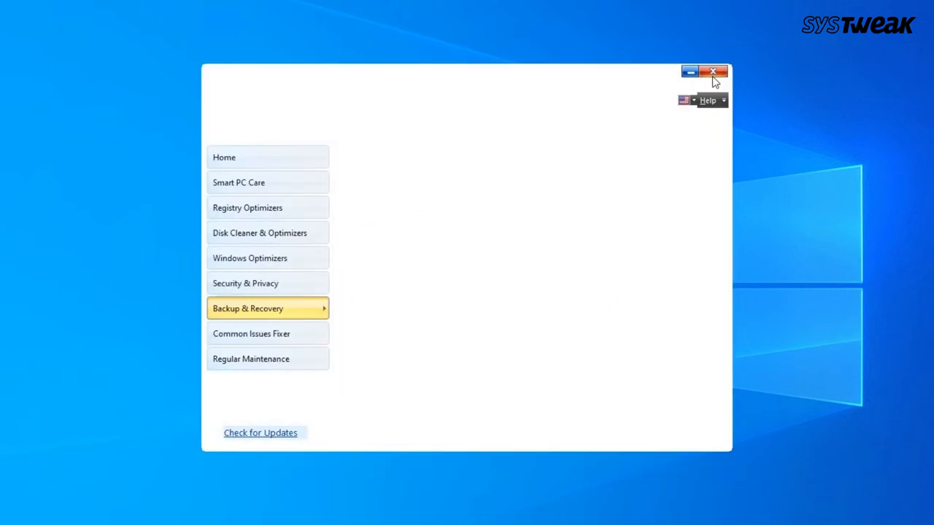
{"action": "left_click", "coordinate": [268, 308]}
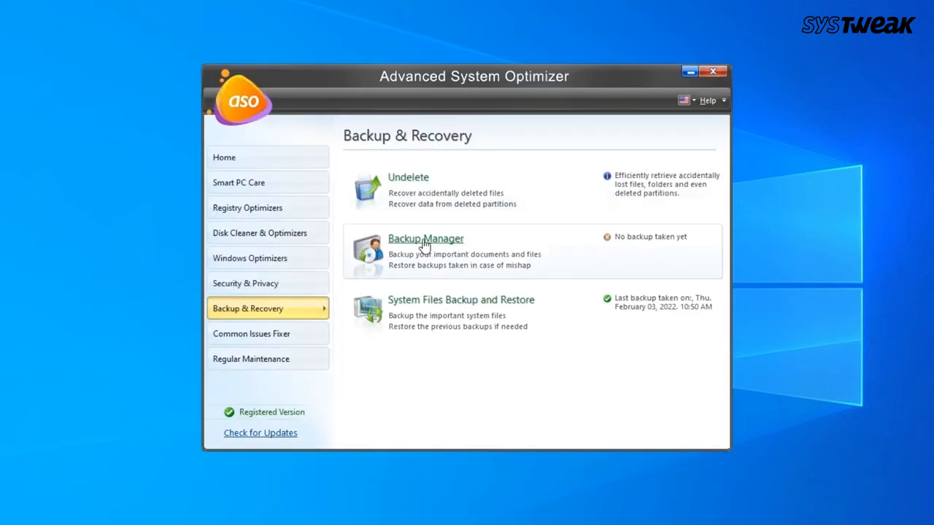
Open Backup Manager and System Files Backup, then cancel taking a backup
{"action": "left_click", "coordinate": [425, 239]}
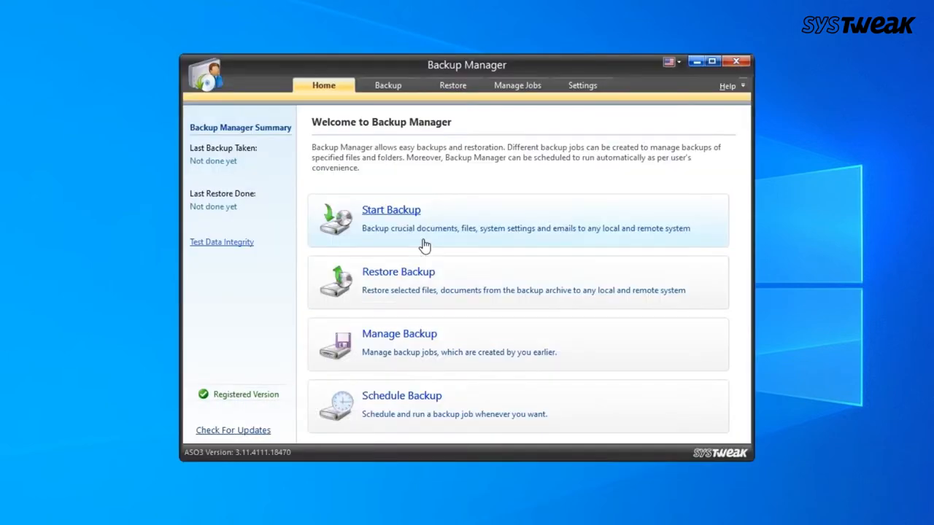
{"action": "mouse_move", "coordinate": [402, 387]}
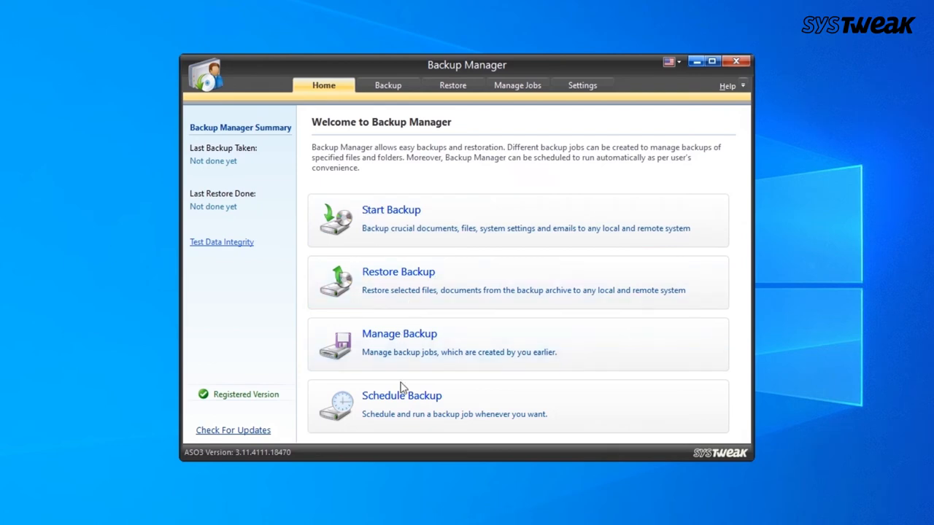
{"action": "mouse_move", "coordinate": [402, 398]}
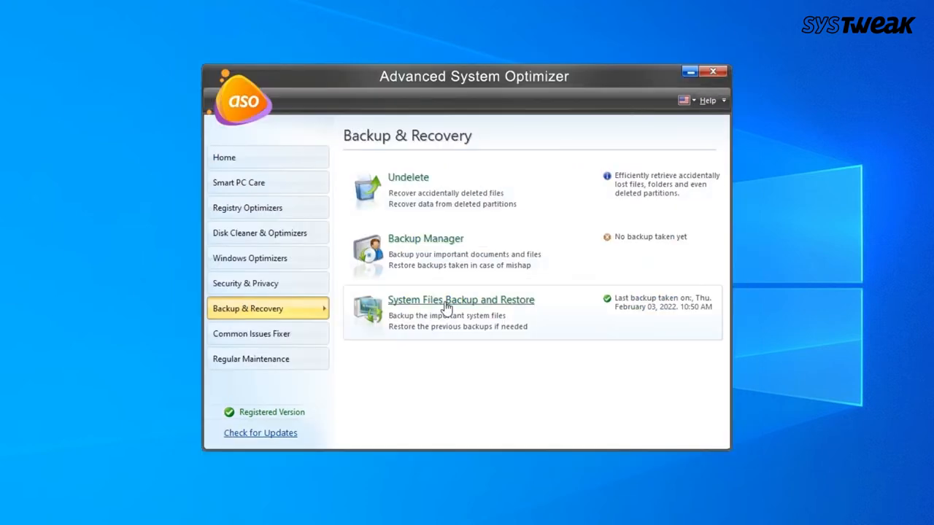
{"action": "left_click", "coordinate": [460, 300]}
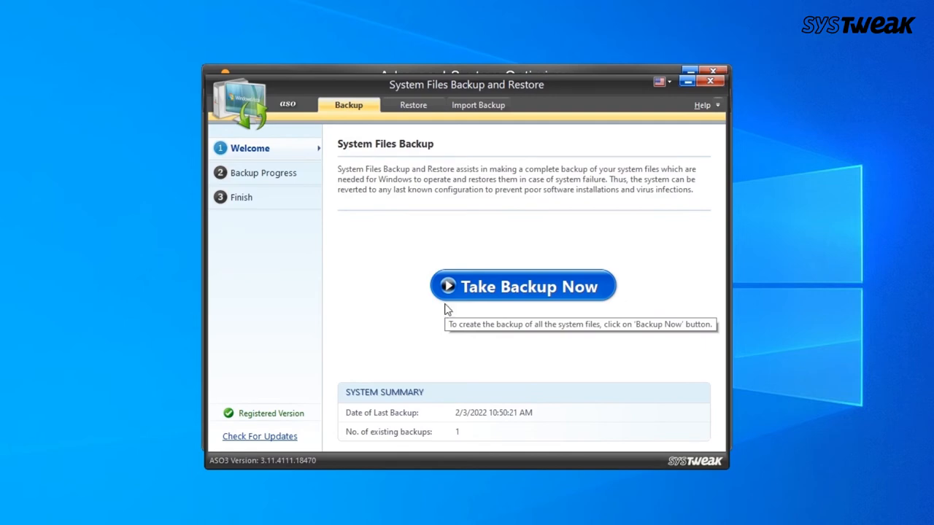
{"action": "left_click", "coordinate": [523, 286]}
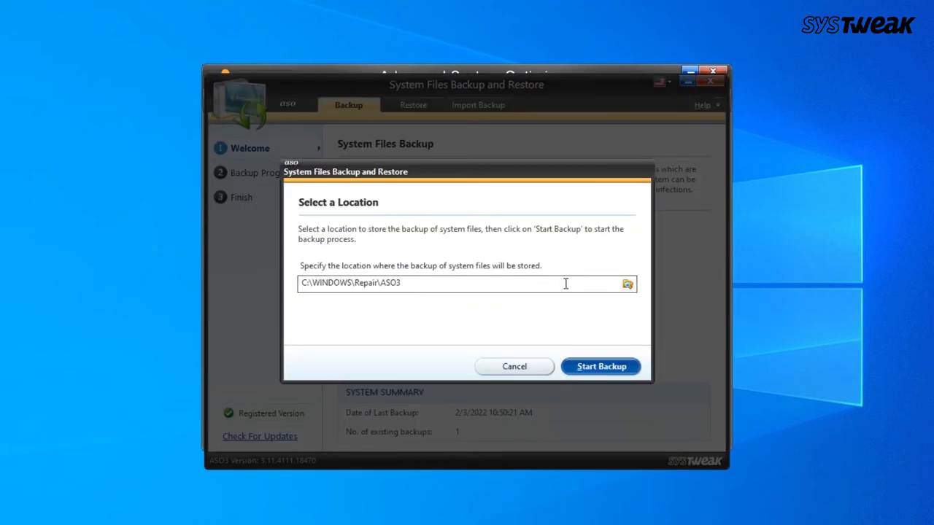
{"action": "left_click", "coordinate": [513, 366]}
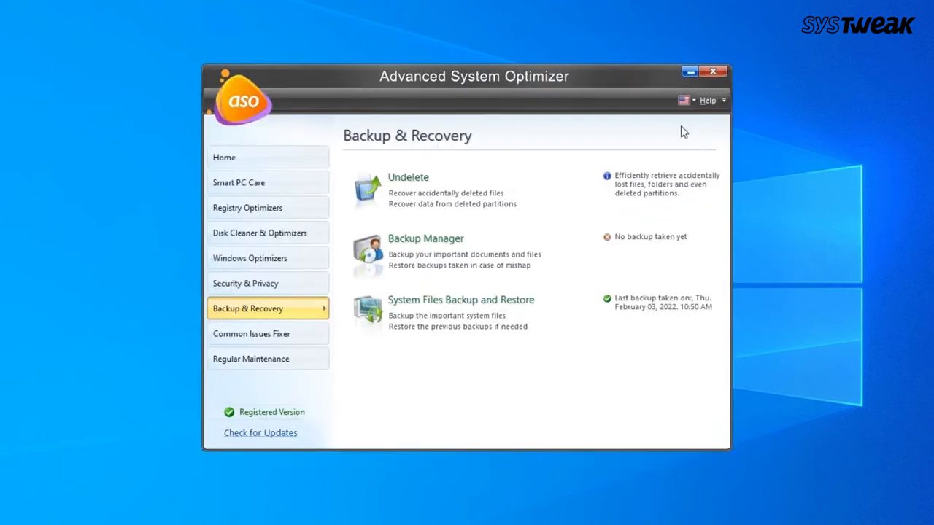
Preview the PC Fixer tool in Common Issues Fixer
{"action": "left_click", "coordinate": [268, 334]}
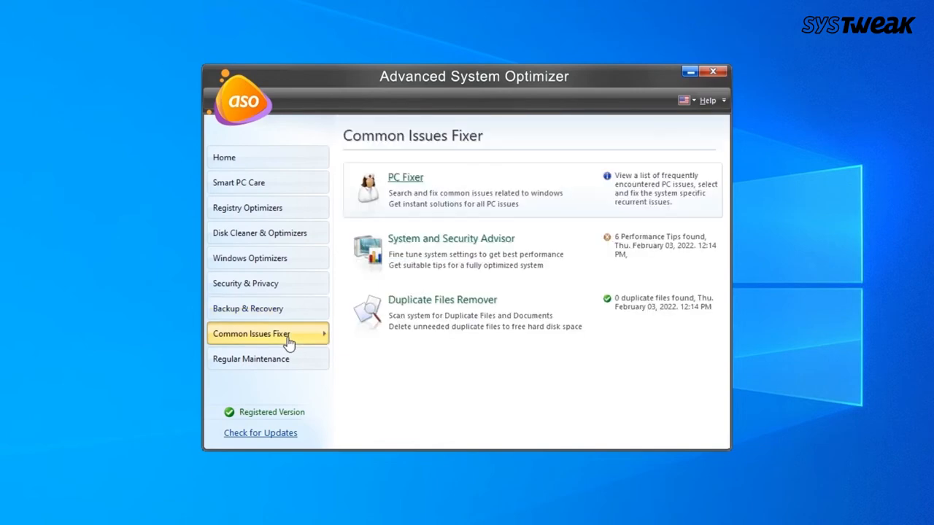
{"action": "mouse_move", "coordinate": [398, 188]}
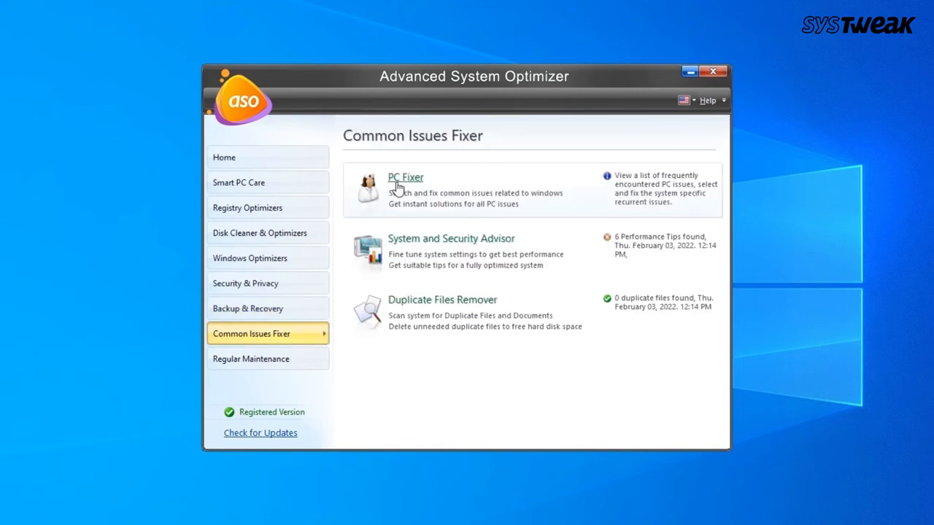
{"action": "left_click", "coordinate": [405, 177]}
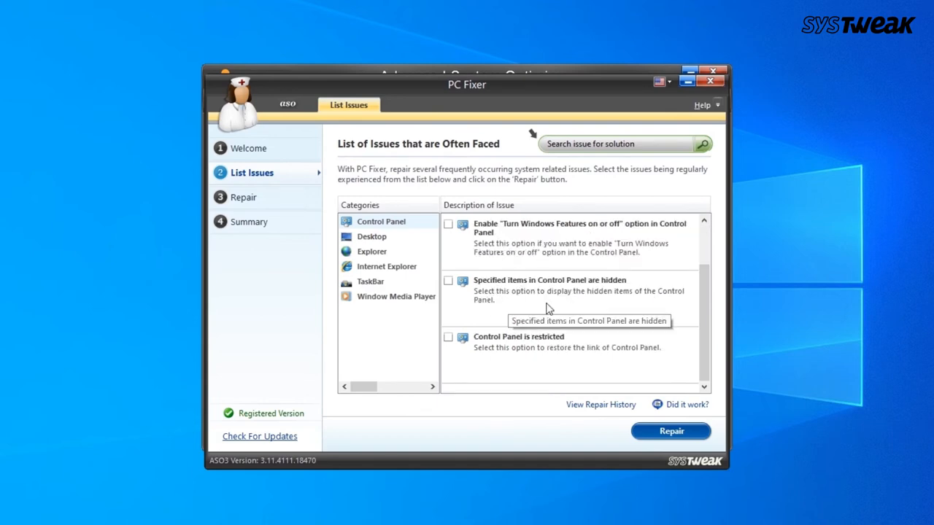
{"action": "left_click", "coordinate": [448, 280]}
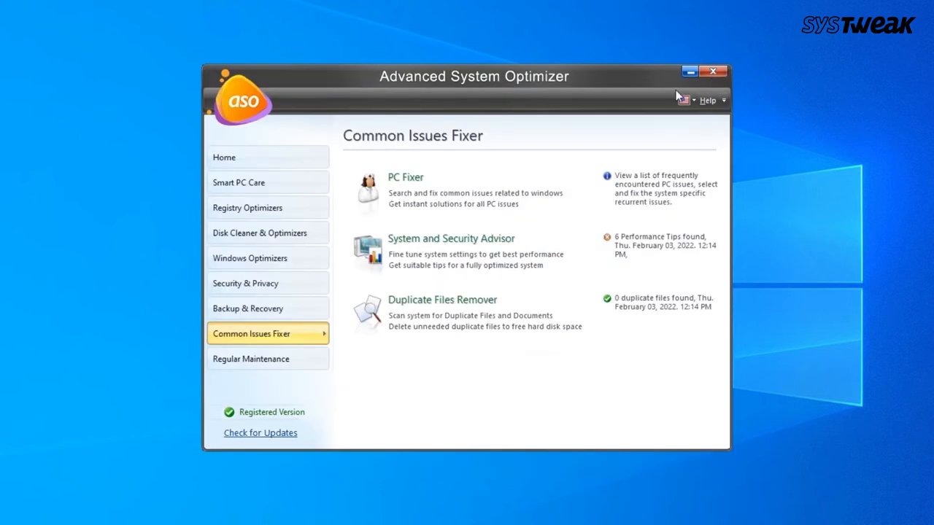
{"action": "mouse_move", "coordinate": [451, 239]}
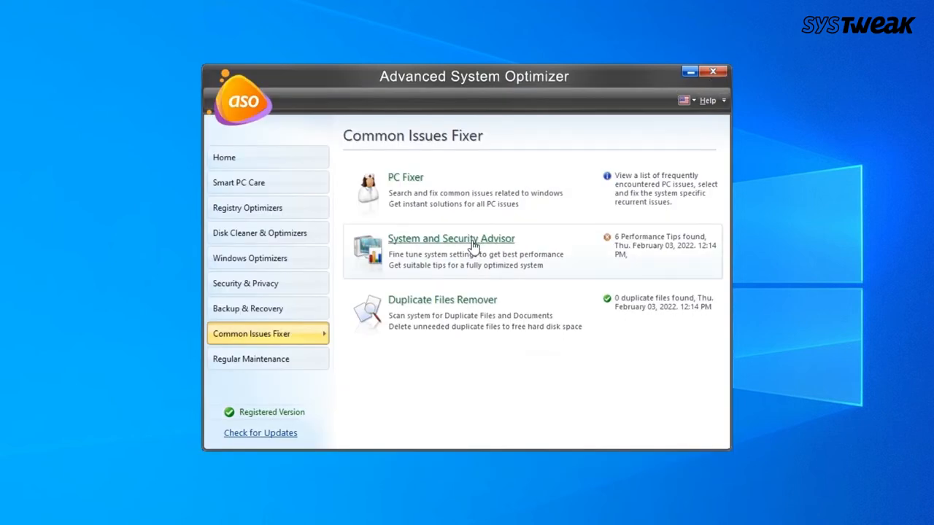
Run a Performance Scan finding 6 tips, then briefly preview Duplicate Files Remover
{"action": "left_click", "coordinate": [450, 238]}
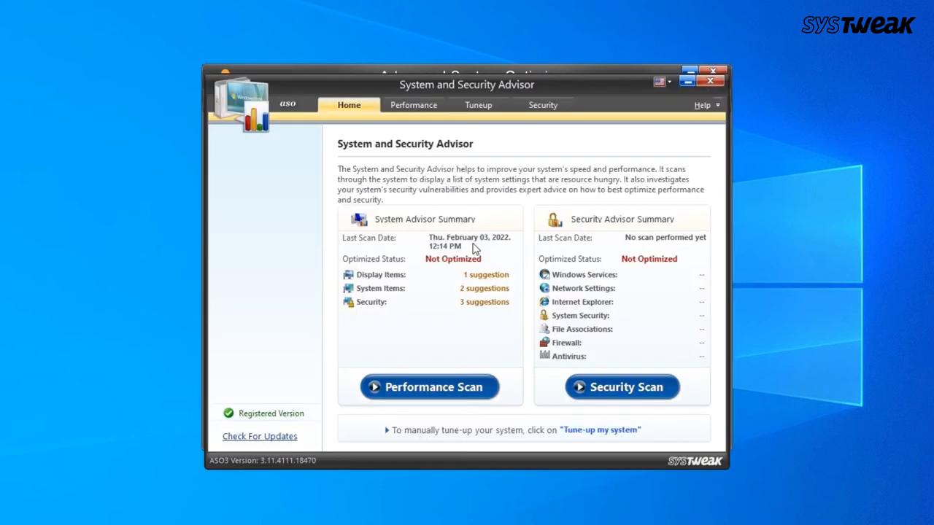
{"action": "mouse_move", "coordinate": [447, 365]}
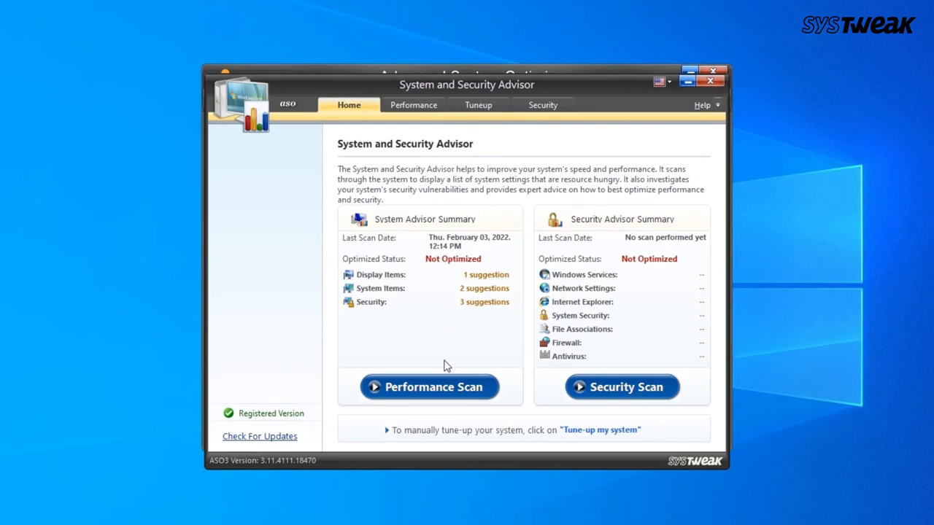
{"action": "left_click", "coordinate": [428, 387]}
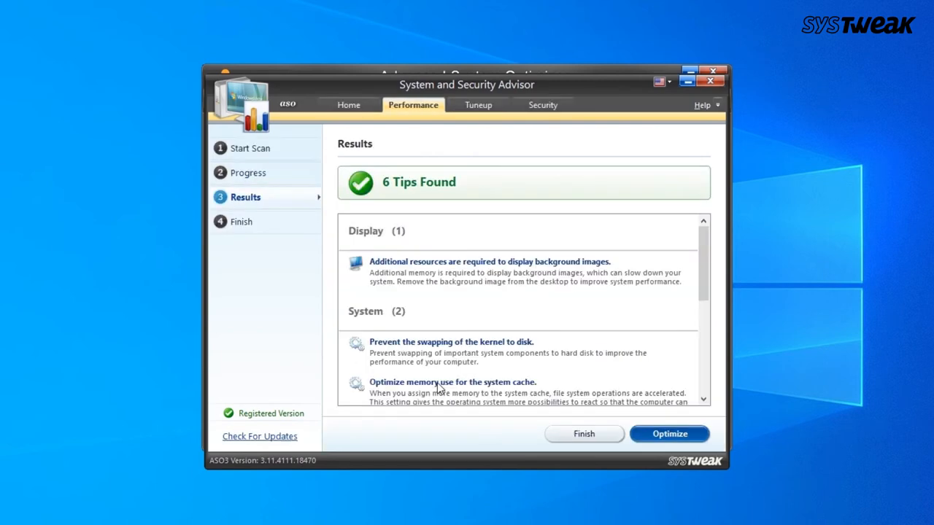
{"action": "scroll", "scroll_direction": "down", "scroll_amount": 3}
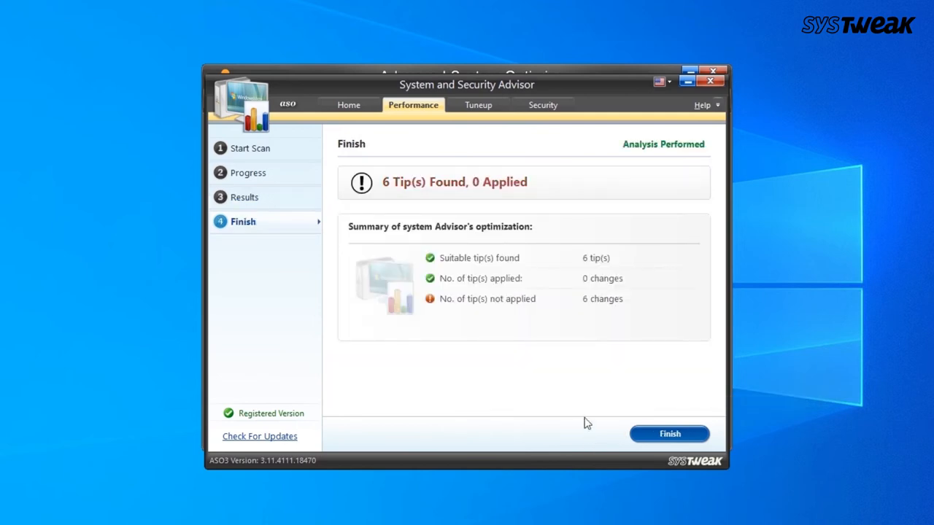
{"action": "mouse_move", "coordinate": [588, 354]}
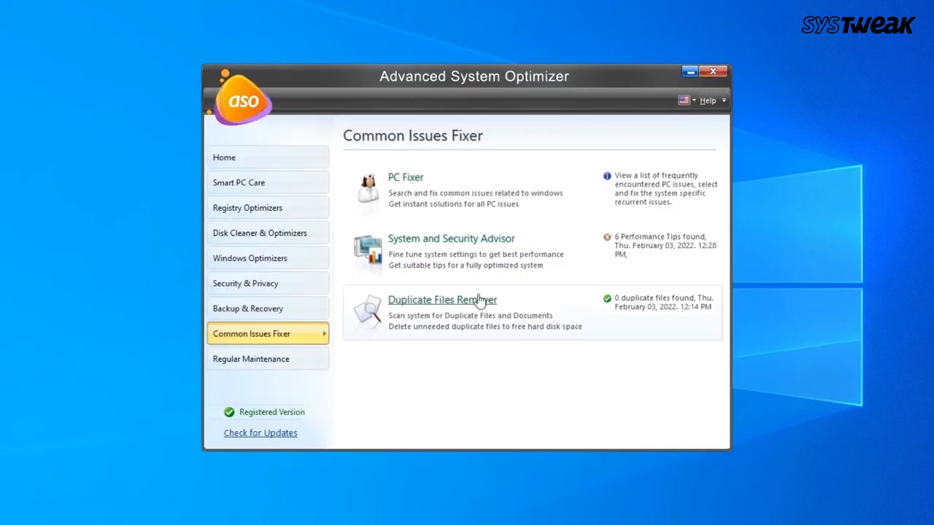
{"action": "mouse_move", "coordinate": [475, 306]}
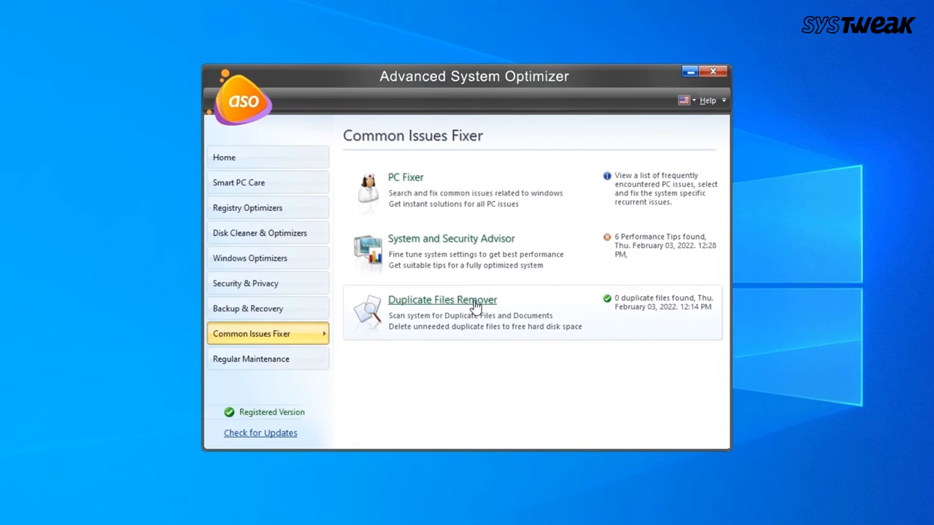
{"action": "left_click", "coordinate": [442, 300]}
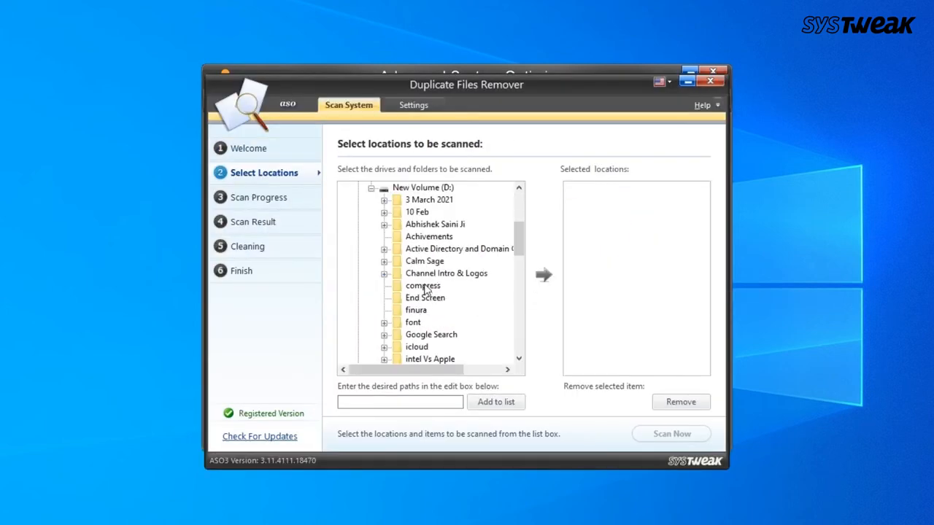
{"action": "left_click", "coordinate": [712, 81]}
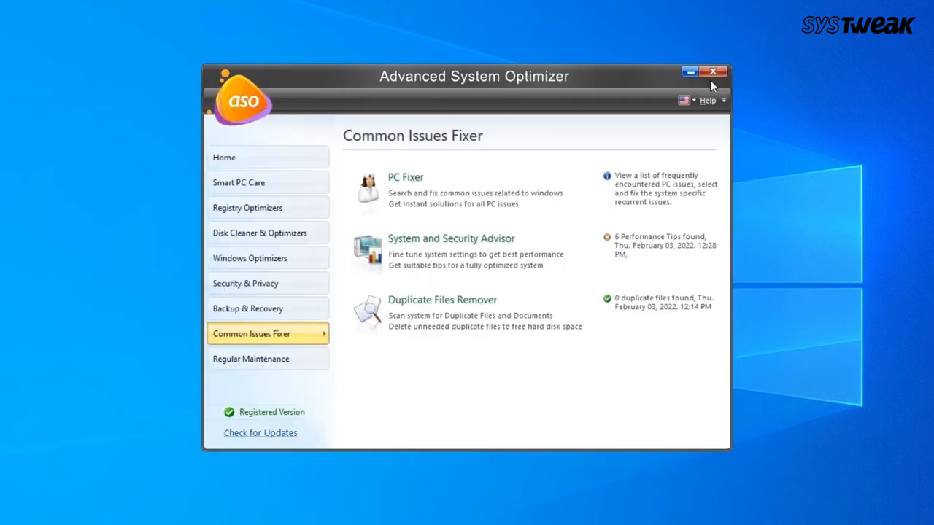
Preview Startup and Uninstall Managers, then schedule Smart PC Care every Friday
{"action": "left_click", "coordinate": [267, 359]}
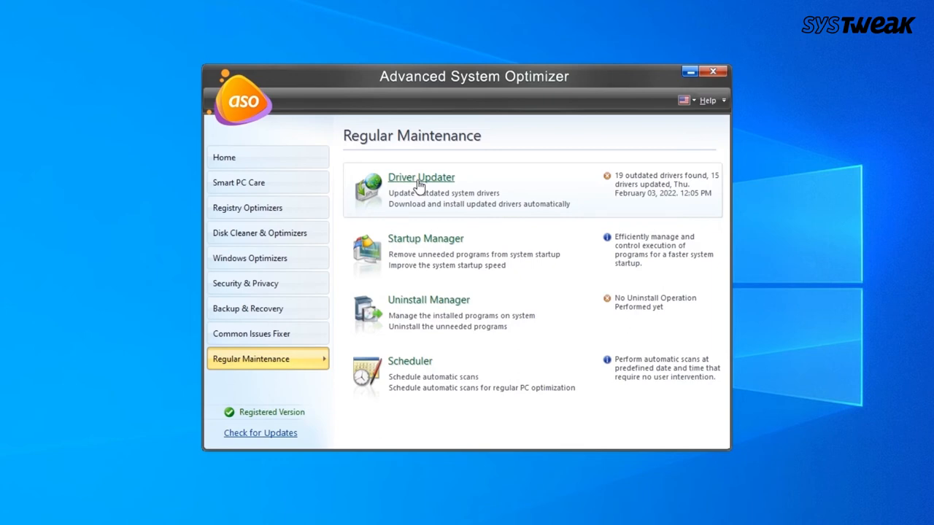
{"action": "mouse_move", "coordinate": [418, 247]}
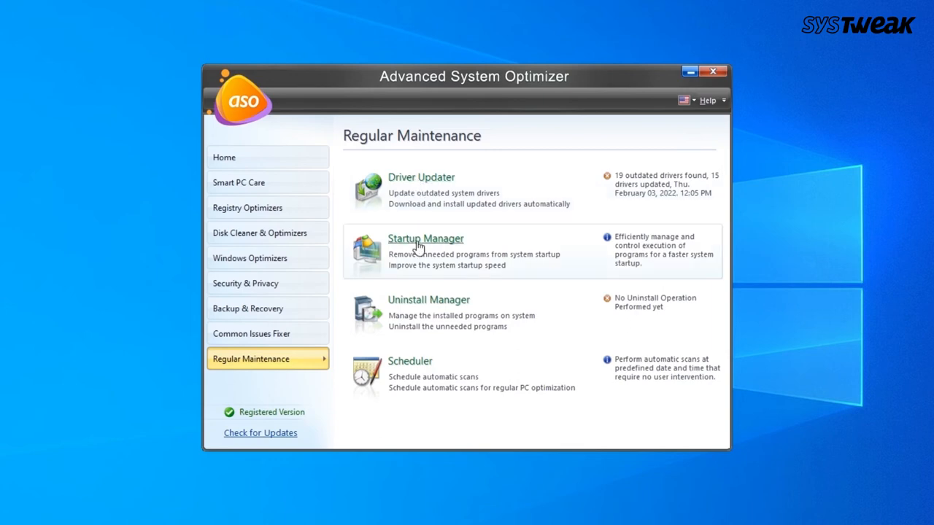
{"action": "left_click", "coordinate": [426, 239]}
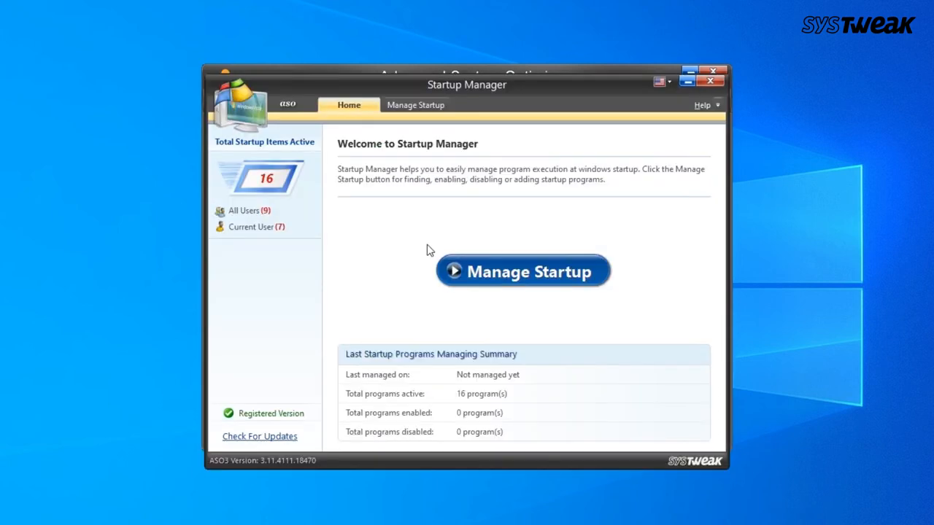
{"action": "left_click", "coordinate": [523, 272]}
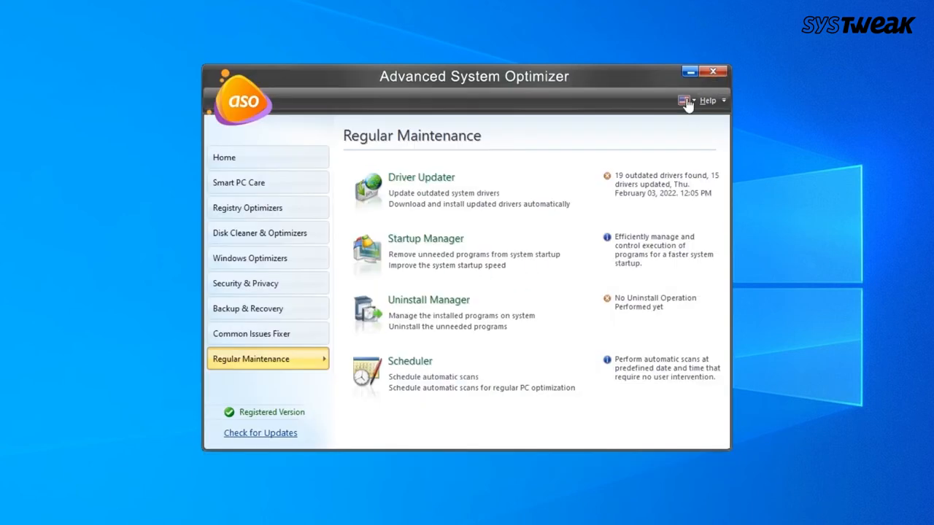
{"action": "mouse_move", "coordinate": [429, 300]}
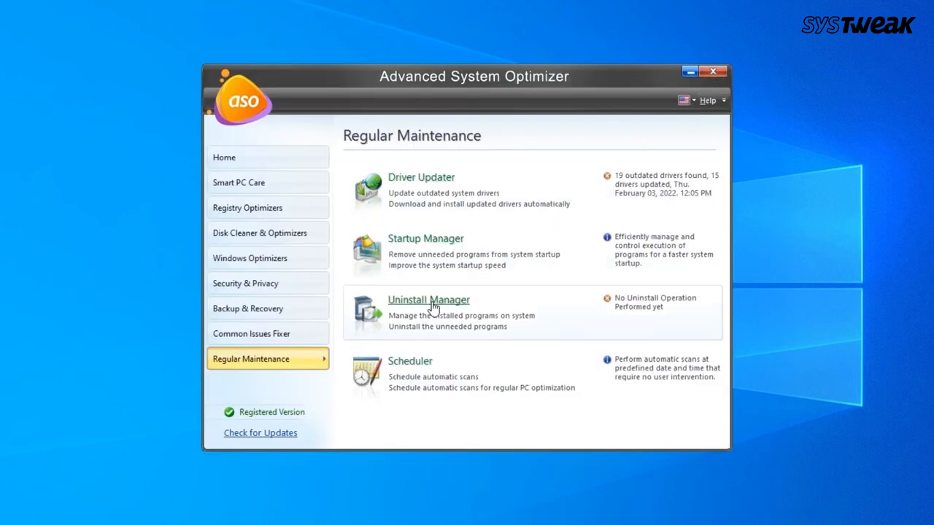
{"action": "left_click", "coordinate": [429, 300]}
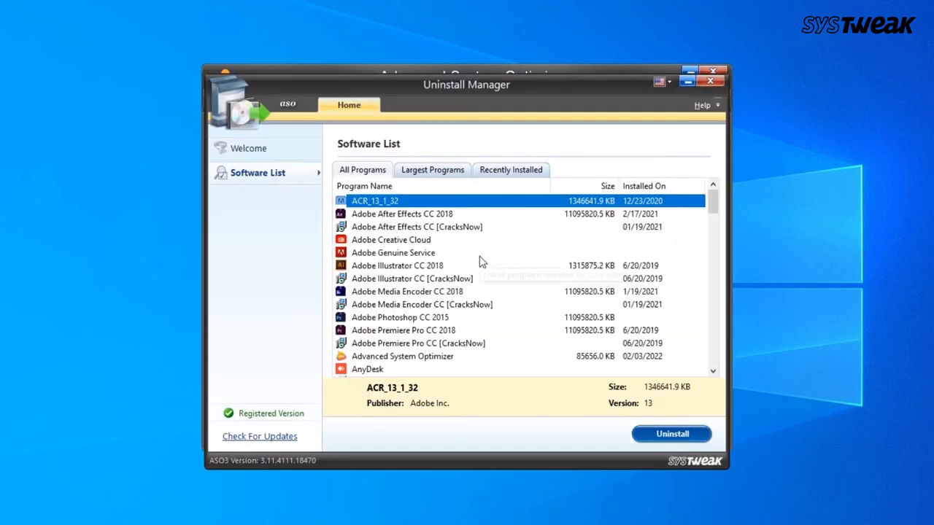
{"action": "scroll", "scroll_direction": "down", "scroll_amount": 3}
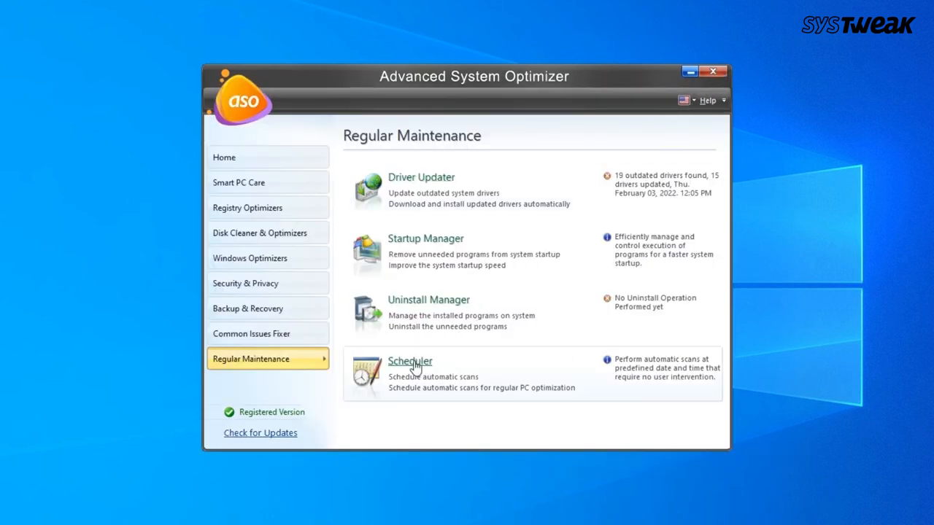
{"action": "left_click", "coordinate": [410, 361]}
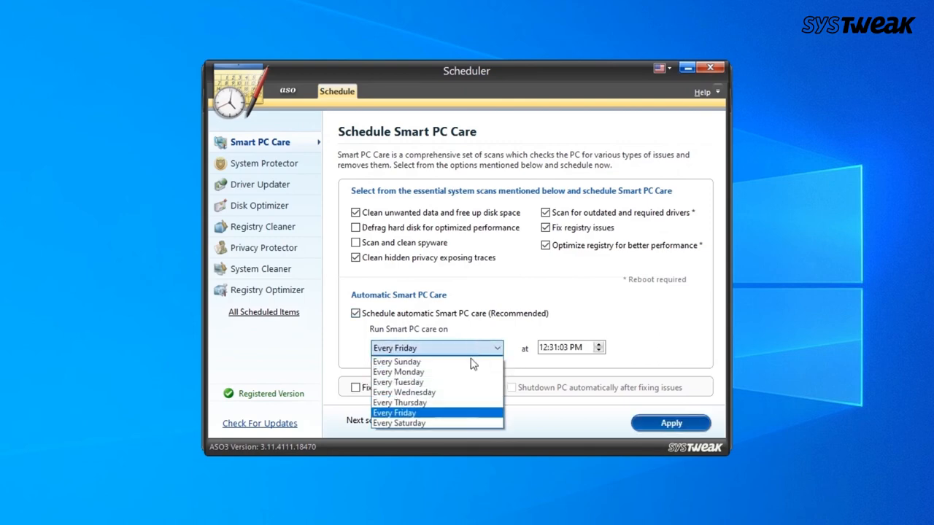
{"action": "left_click", "coordinate": [394, 412]}
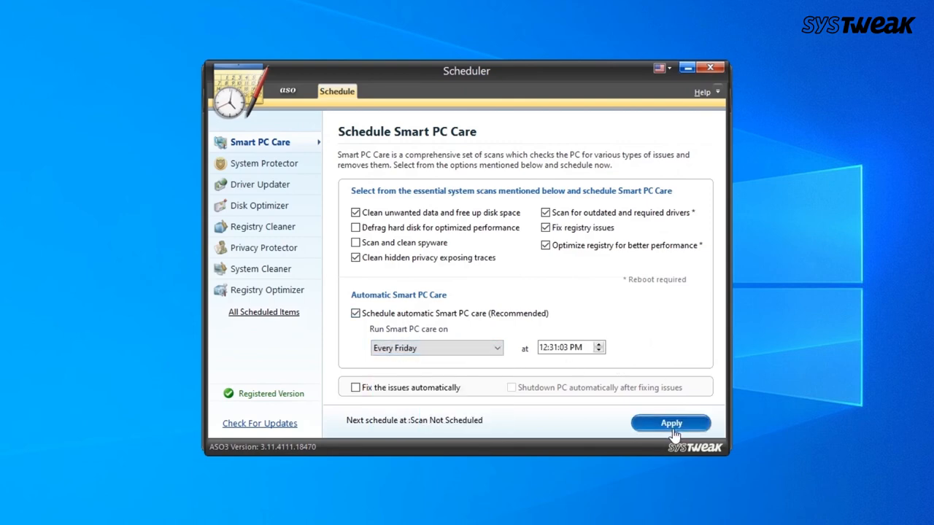